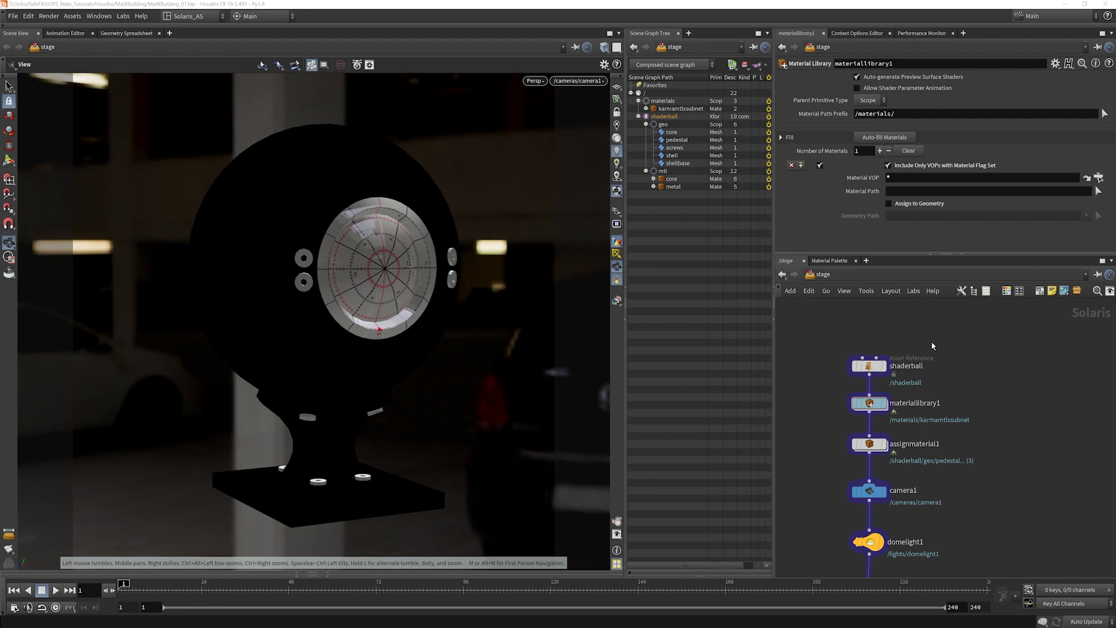
pyautogui.moveTo(832, 346)
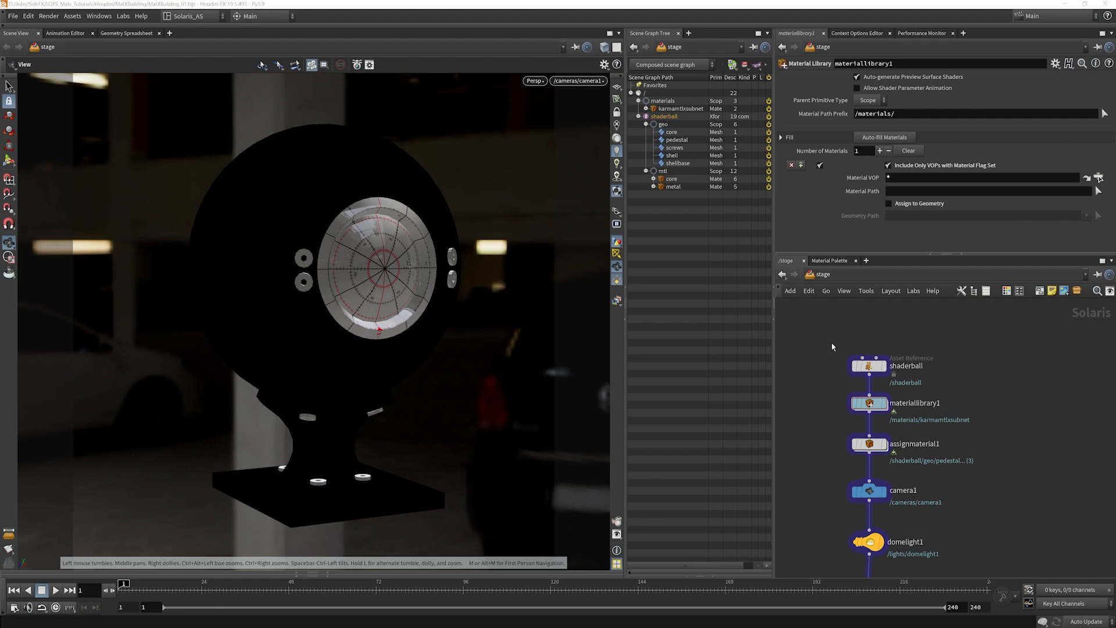
# - Dive inside the materiallibrary's karmamtlxsubnet holding mtlxsurface and surface_output
pyautogui.click(869, 365)
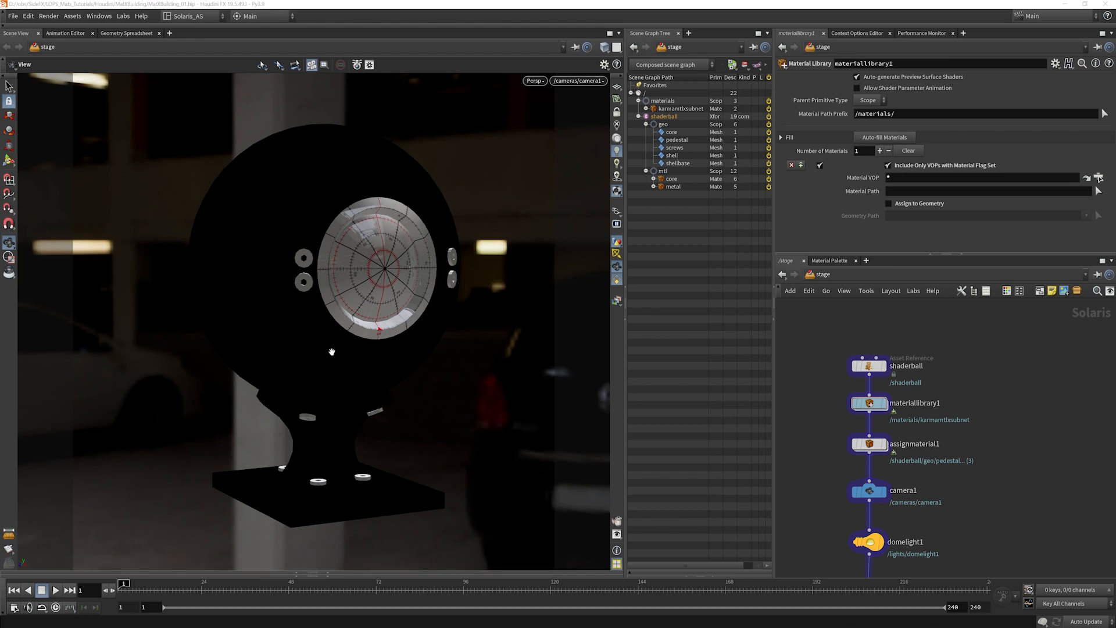
pyautogui.moveTo(334, 447)
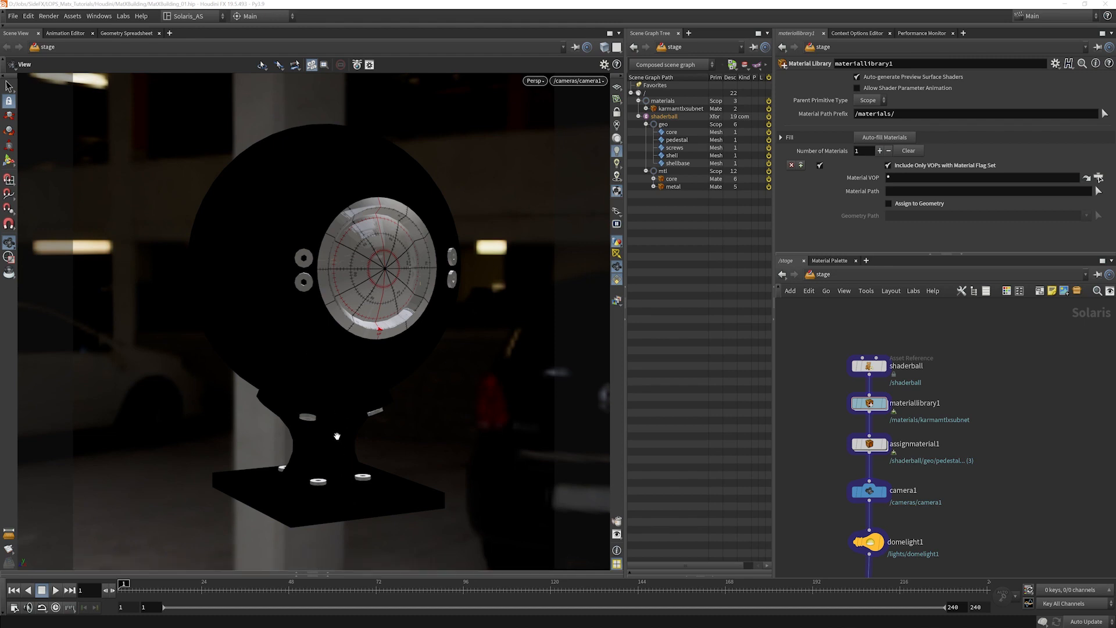
pyautogui.moveTo(520, 218)
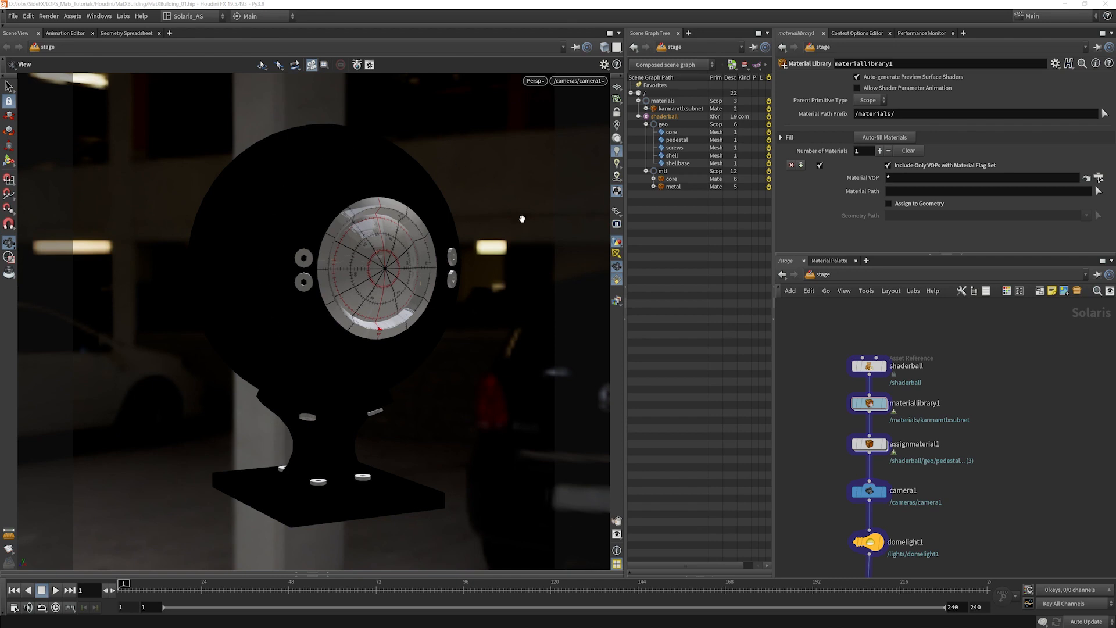
pyautogui.moveTo(300, 362)
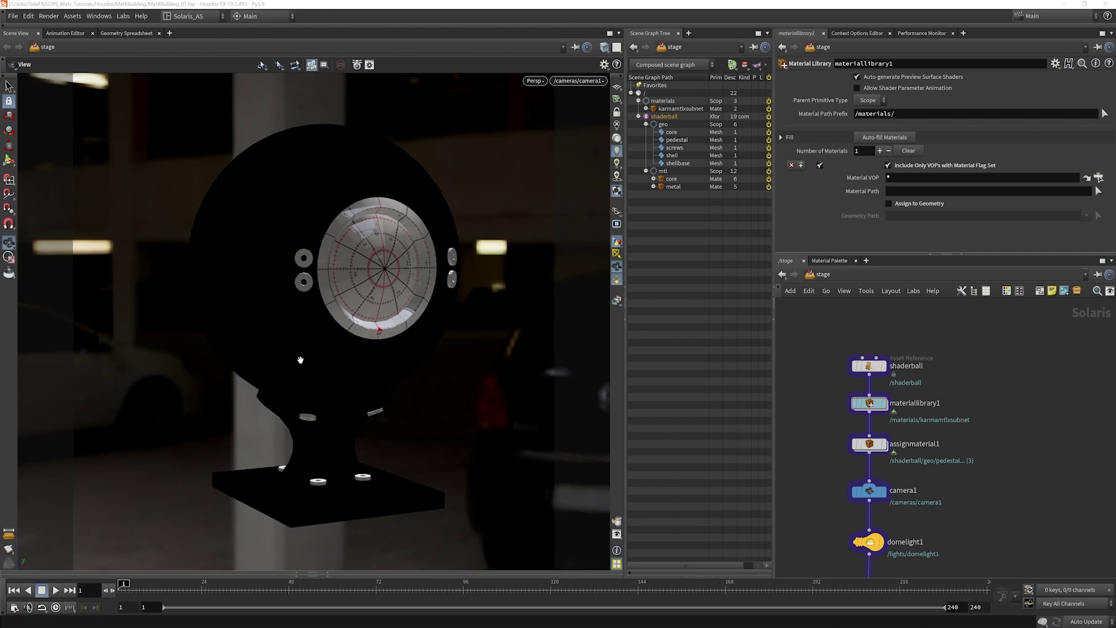
pyautogui.scroll(-3)
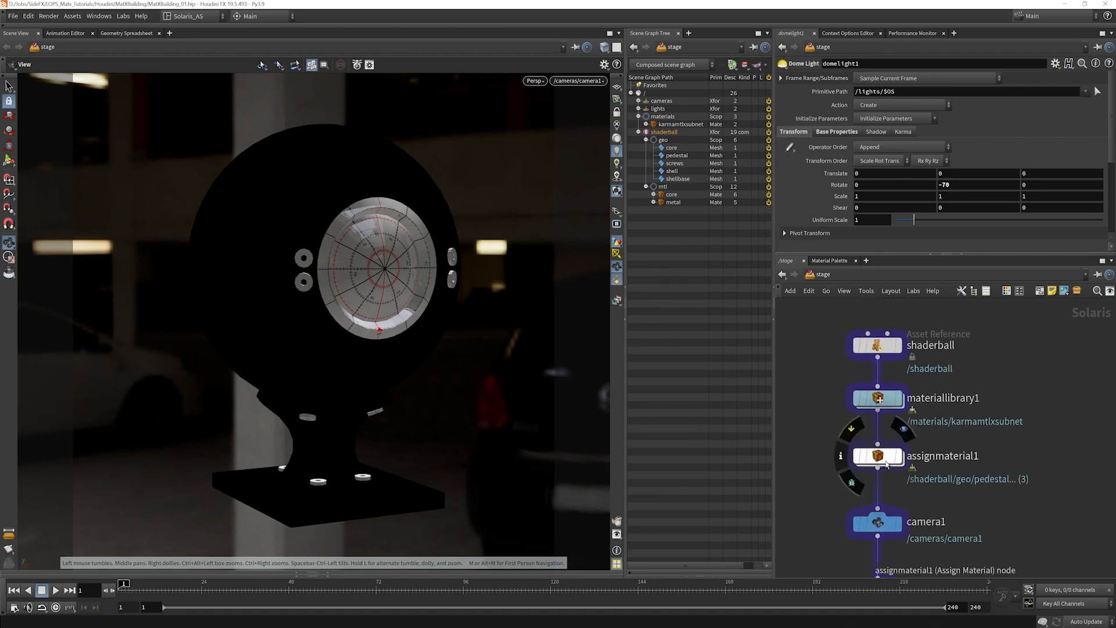
pyautogui.doubleClick(877, 397)
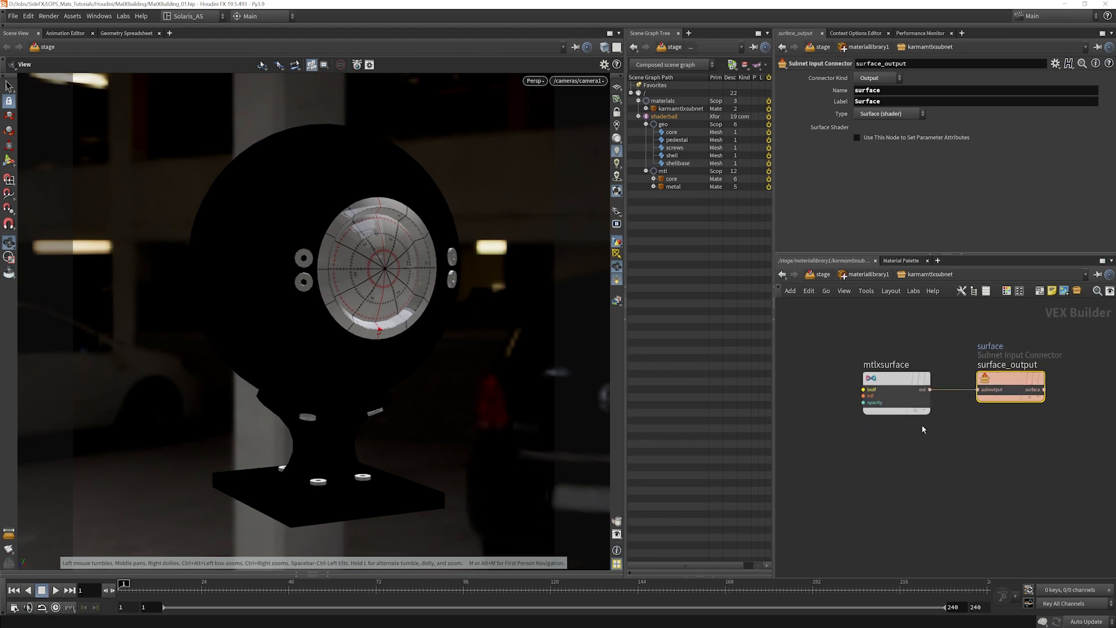
pyautogui.moveTo(895, 396)
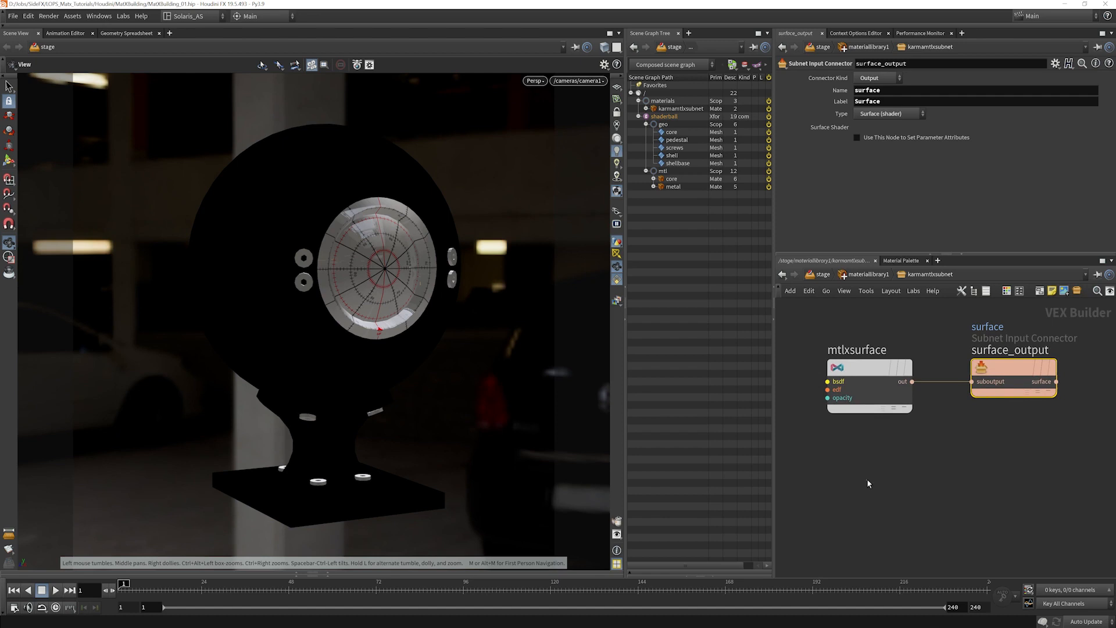
# - Add a MtlX Standard Surface node beside the existing mtlxsurface
pyautogui.press('Tab')
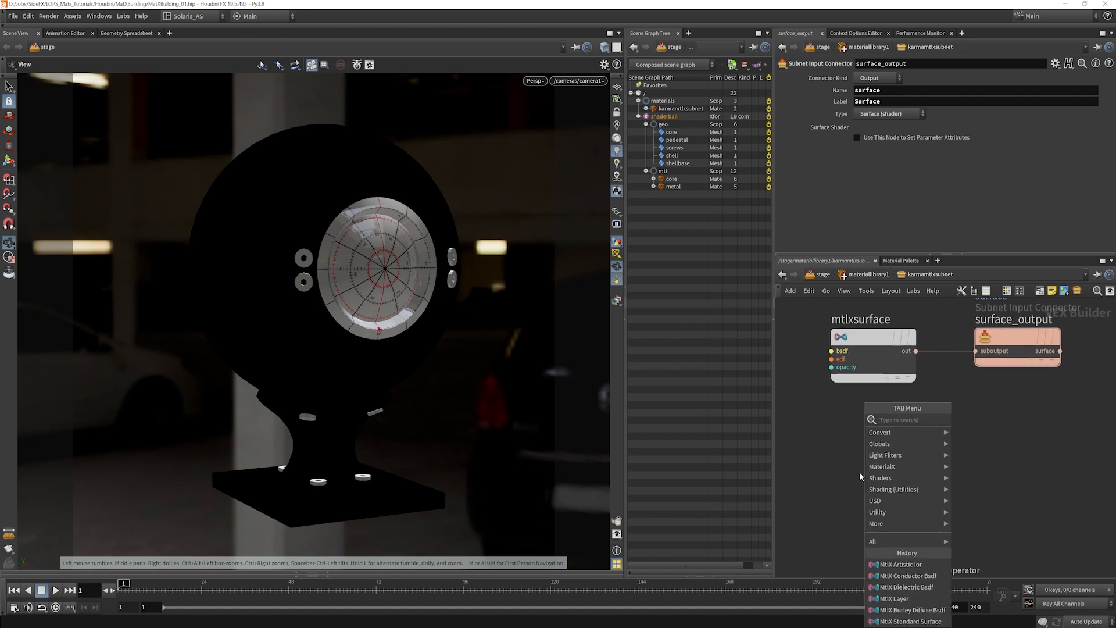
pyautogui.write('stand')
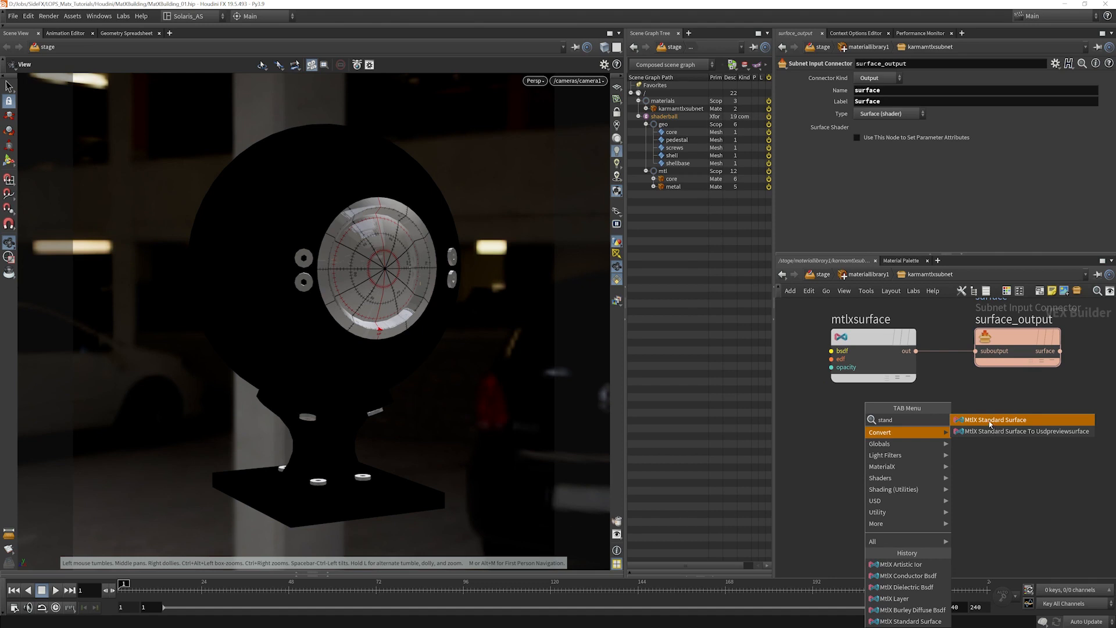
pyautogui.click(992, 418)
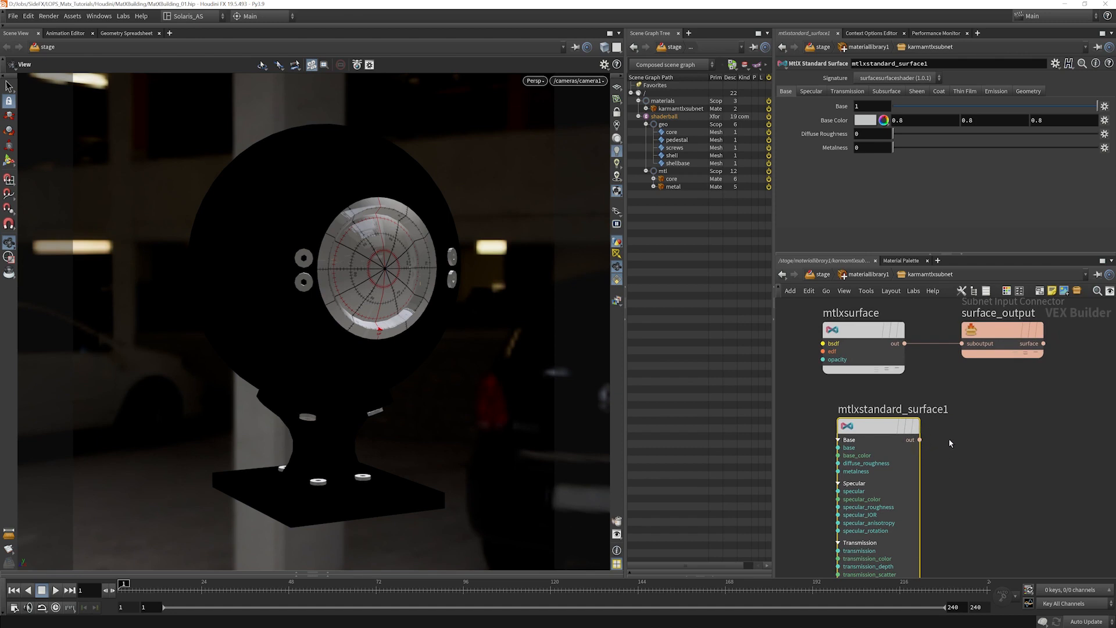
pyautogui.moveTo(919, 439)
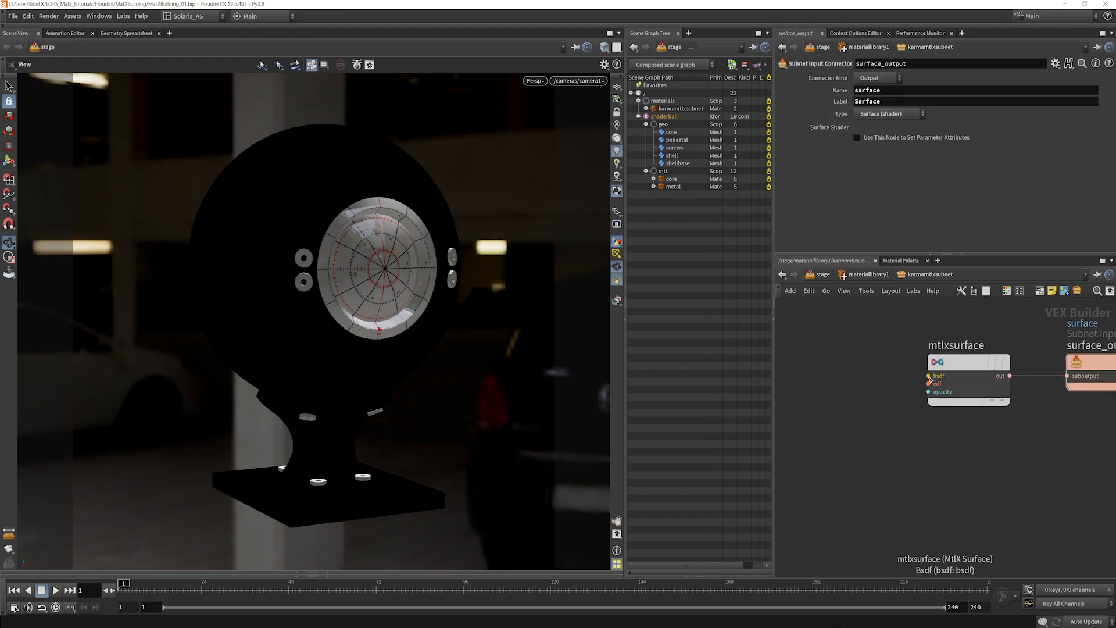
pyautogui.moveTo(928, 376)
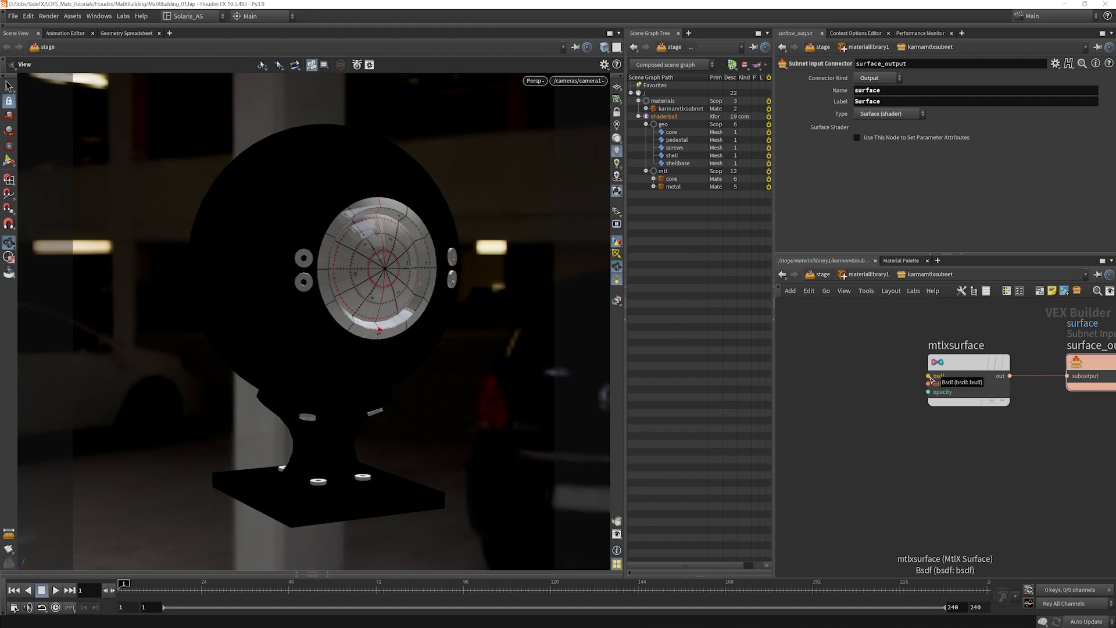
pyautogui.moveTo(878, 402)
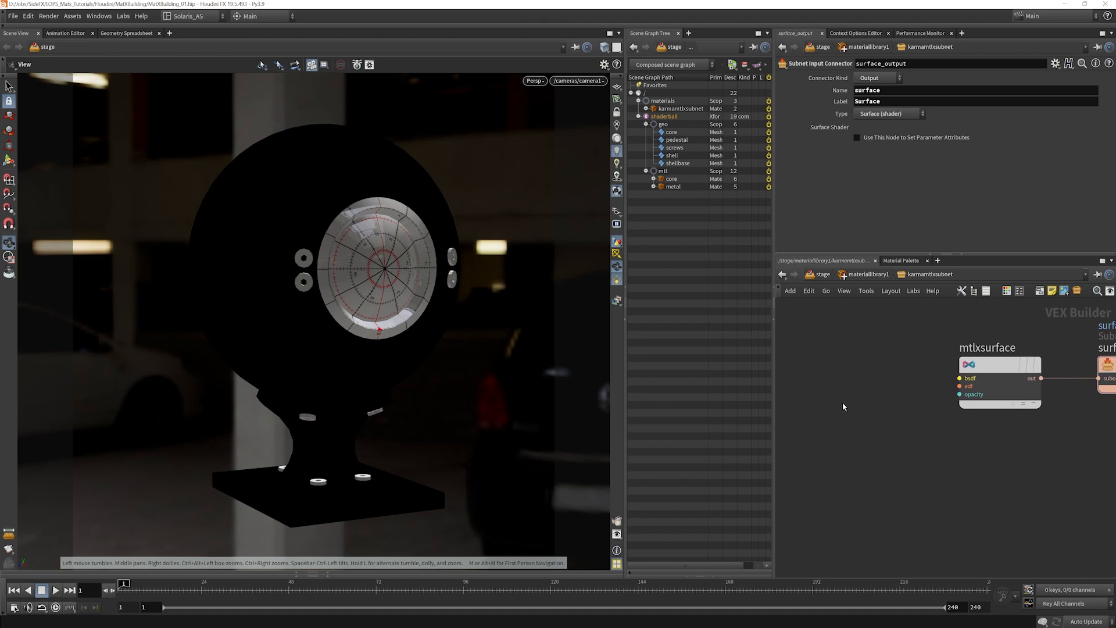
# - Add a MtlX Burley Diffuse BSDF and wire it into mtlxsurface's bsdf input for a matte grey ball
pyautogui.press('Tab')
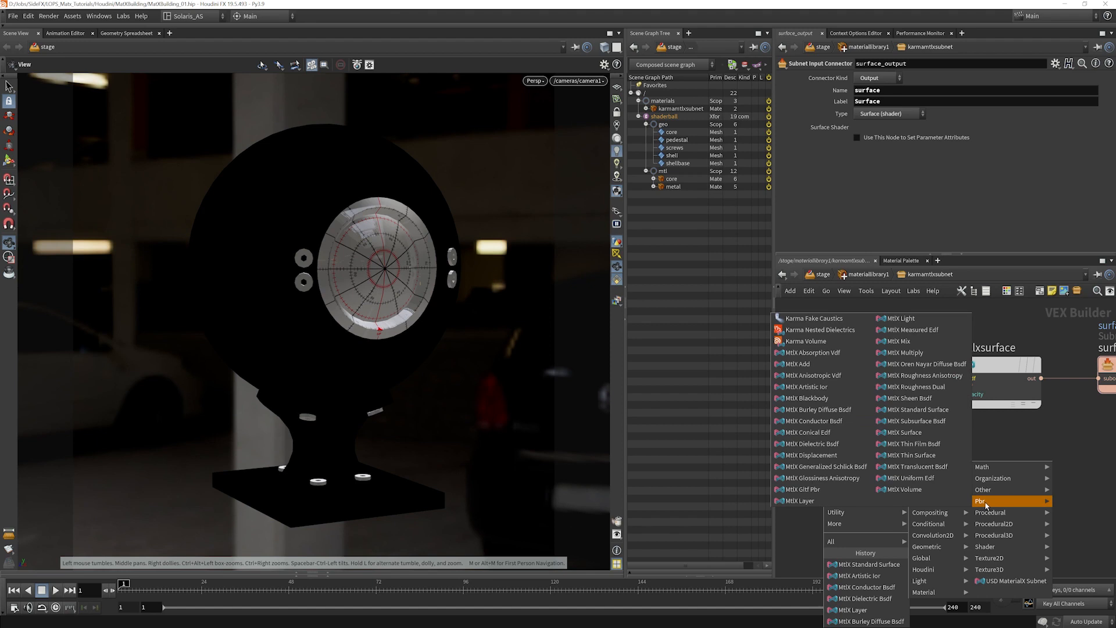
pyautogui.moveTo(920, 466)
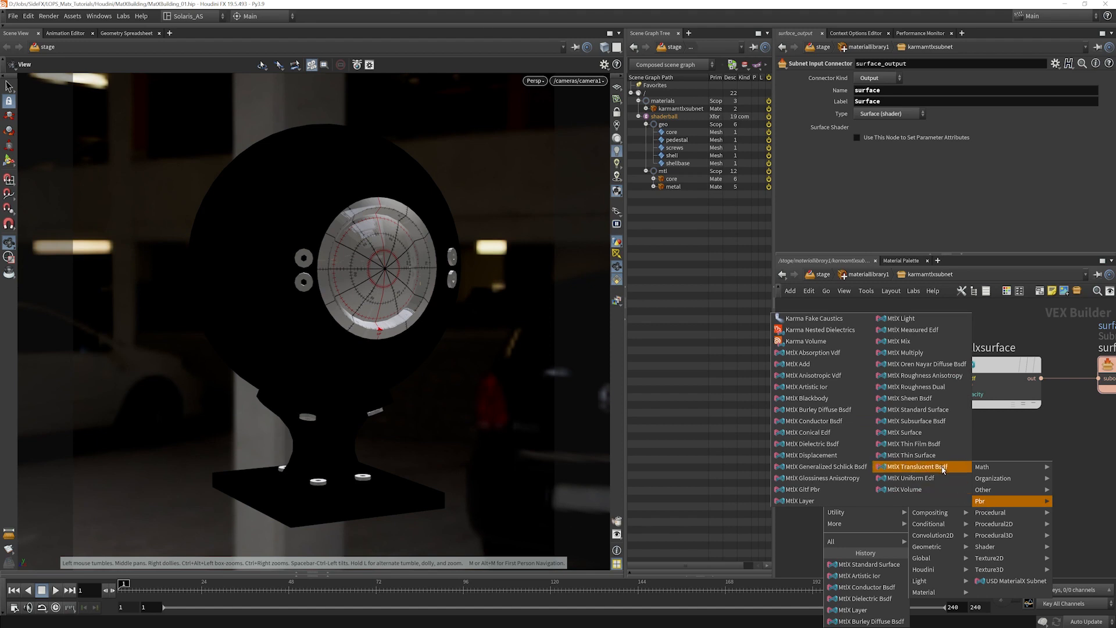
pyautogui.moveTo(944, 387)
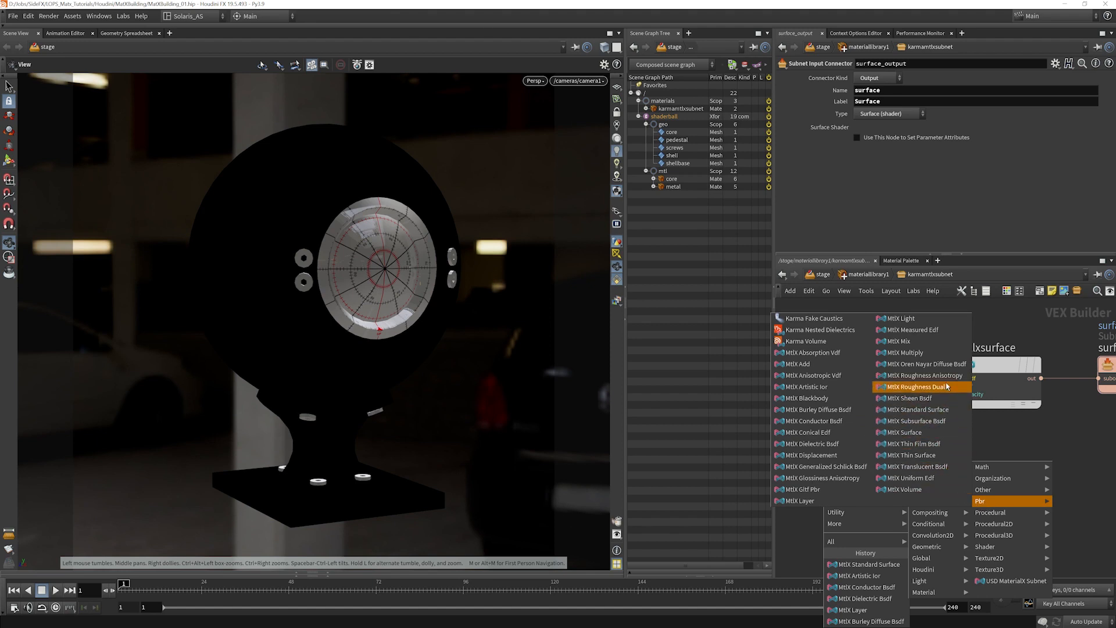
pyautogui.moveTo(936, 364)
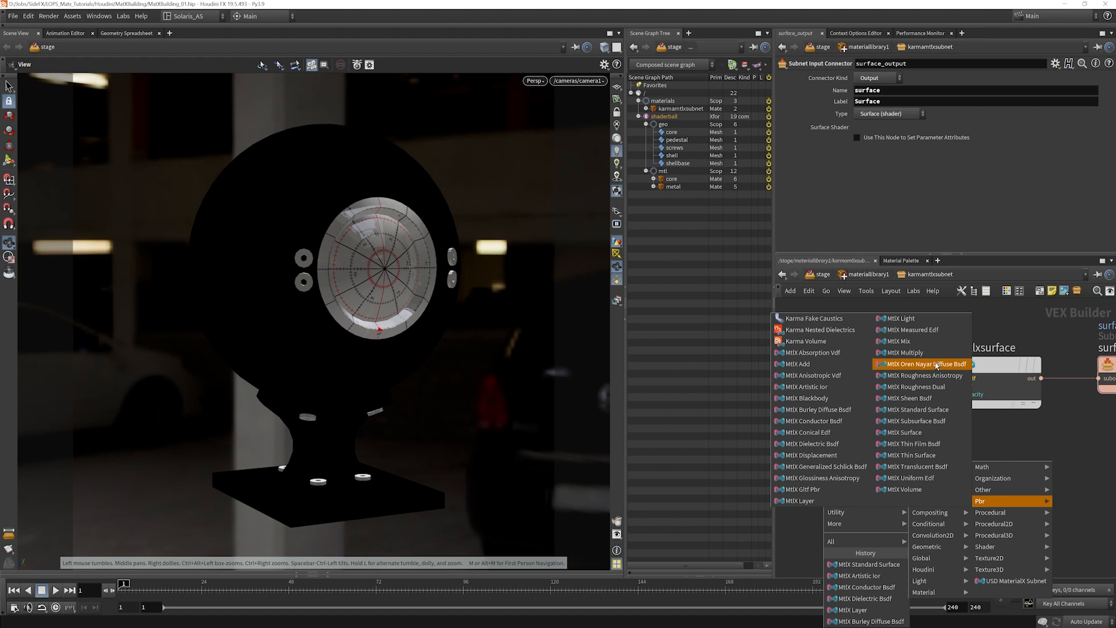
pyautogui.moveTo(921, 387)
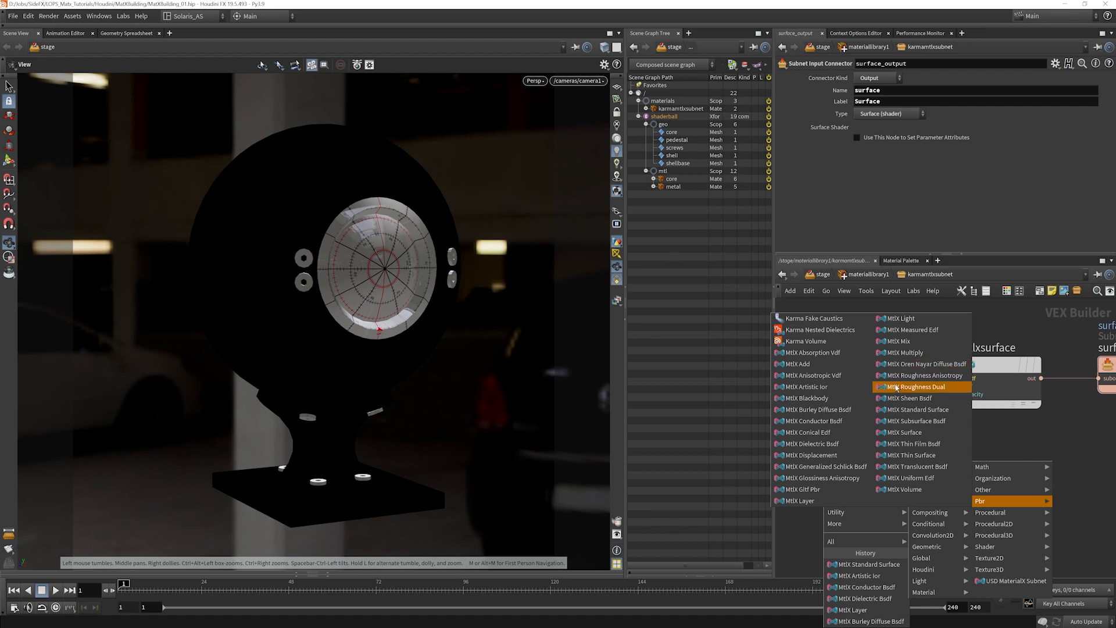
pyautogui.moveTo(819, 409)
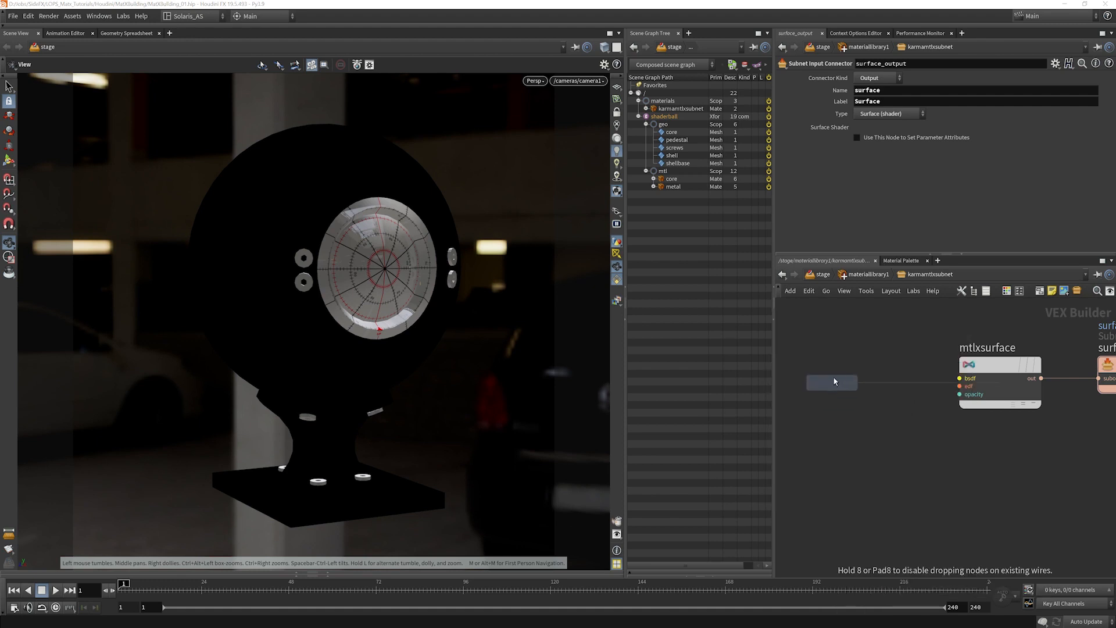
pyautogui.click(832, 381)
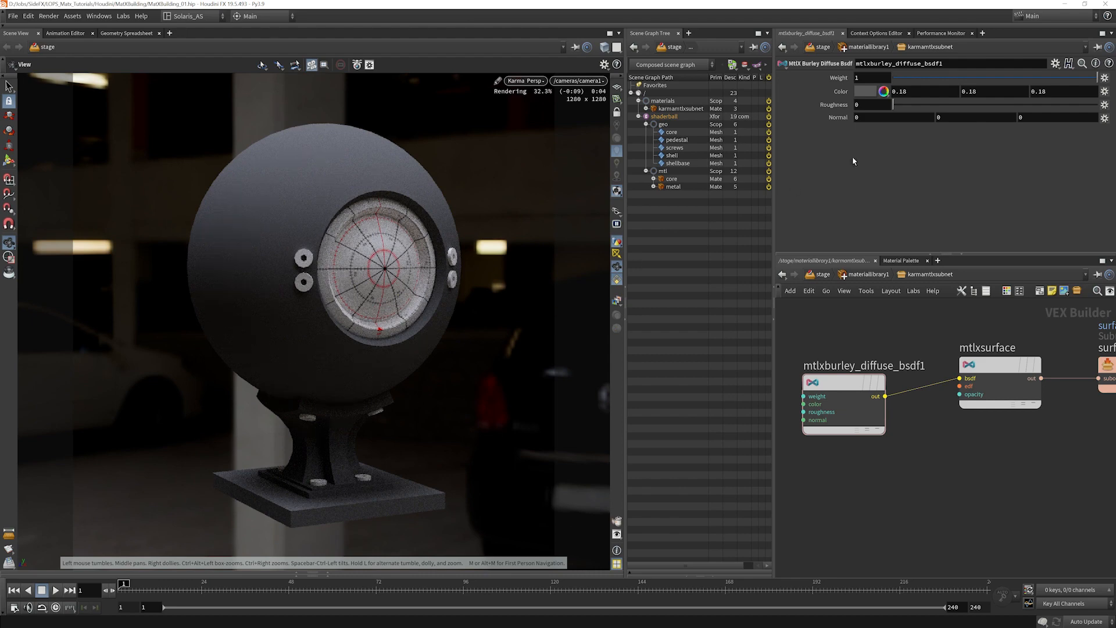
# - Set the Burley diffuse Color to 0.075, 0.3, 0.3 for a matte teal ball
pyautogui.click(883, 90)
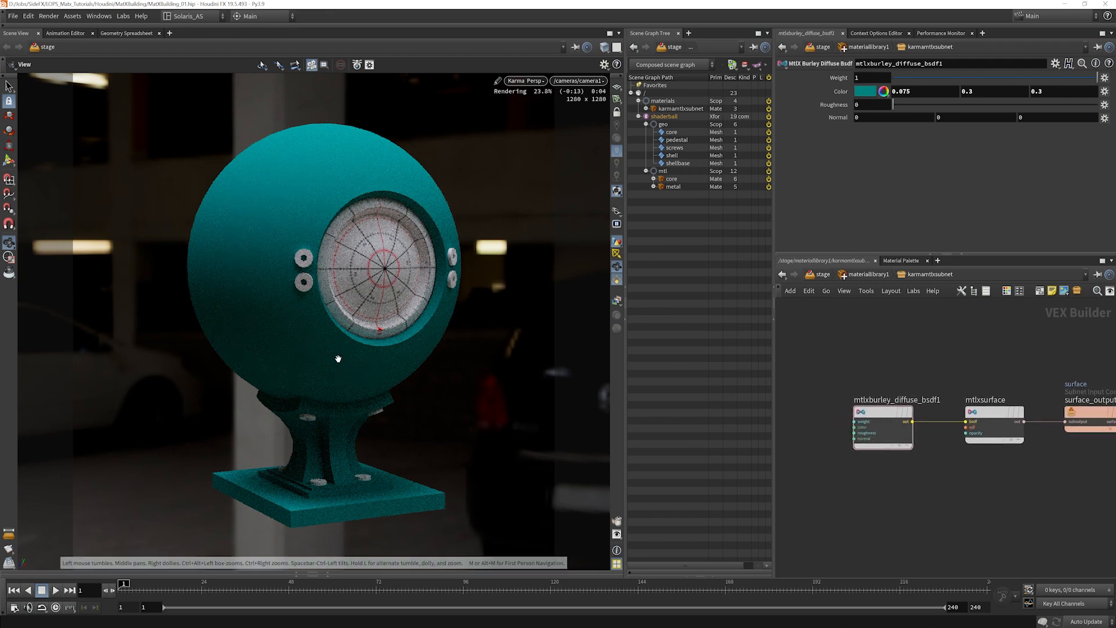
pyautogui.press('Tab')
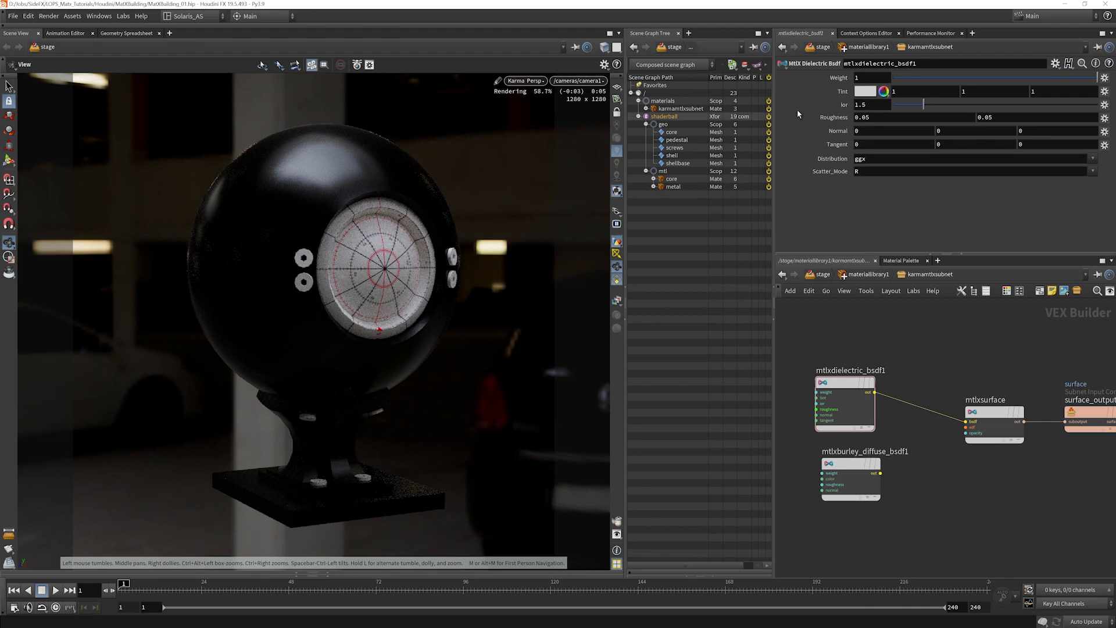
# - Test the dielectric's Roughness and Weight ladders, returning Weight to 1 for glossy black
pyautogui.moveTo(905, 104); pyautogui.dragTo(964, 104)
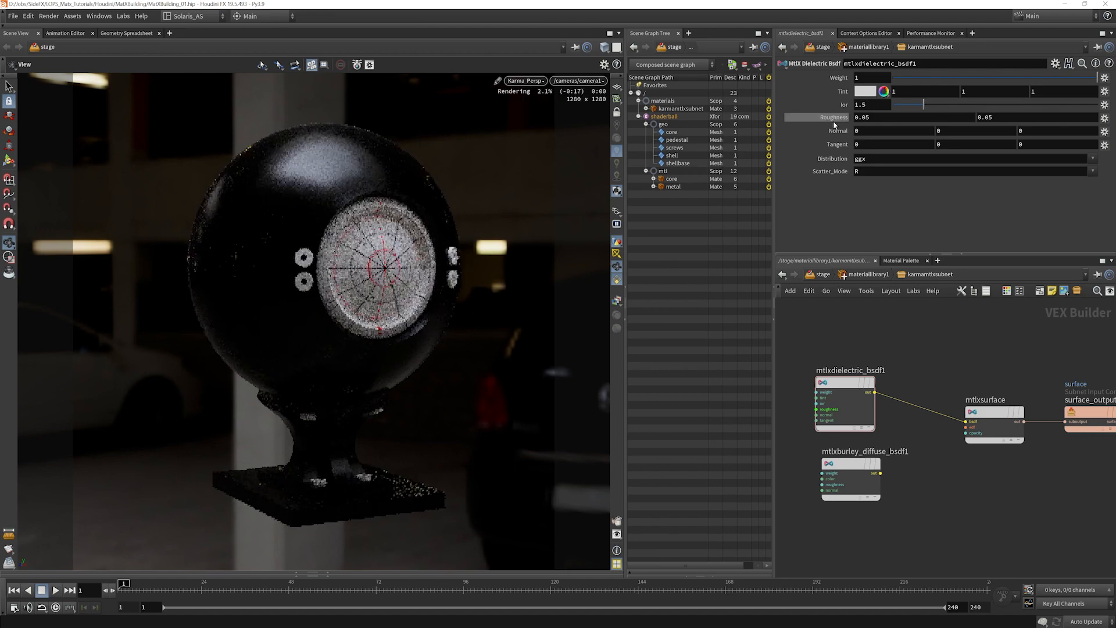
pyautogui.moveTo(865, 116); pyautogui.dragTo(865, 142)
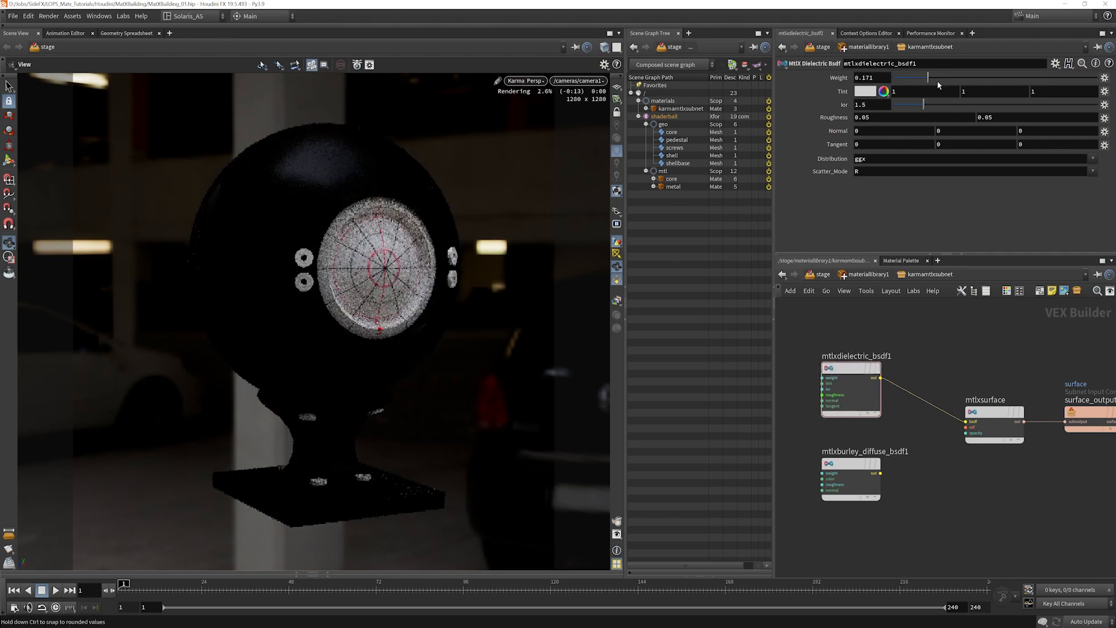
pyautogui.moveTo(904, 76); pyautogui.dragTo(1103, 77)
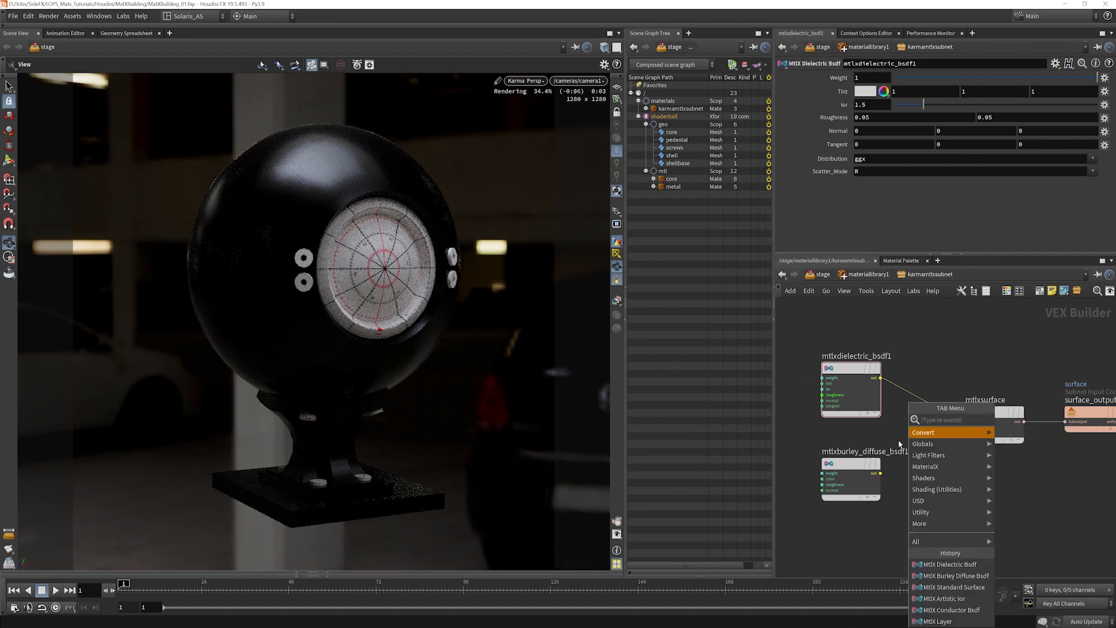
# - Add a MtlX Layer stacking the dielectric over the Burley diffuse into mtlxsurface, then copy the dielectric
pyautogui.write('layer')
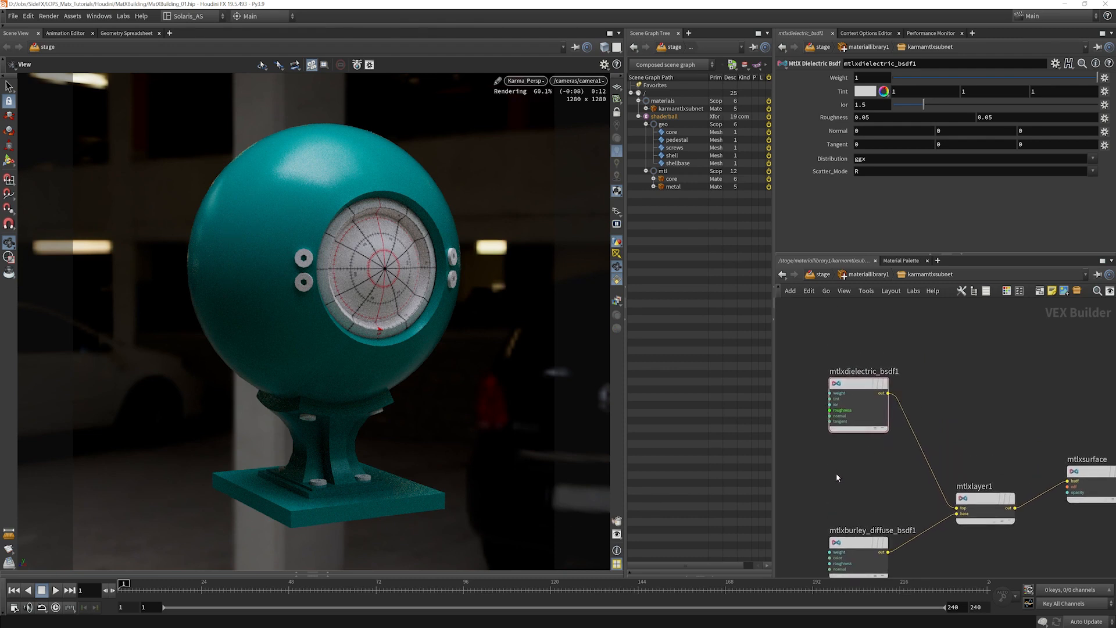
pyautogui.moveTo(252, 221)
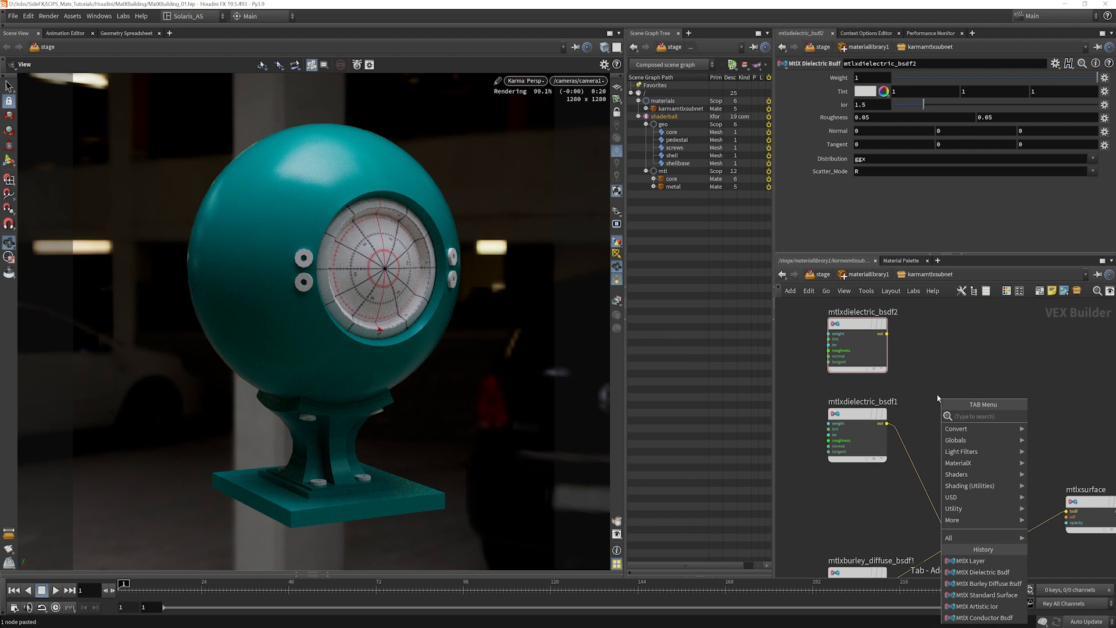
# - Add mtlxlayer2 stacking dielectric_bsdf2 over dielectric_bsdf1, with the top coat at 0.01 roughness
pyautogui.write('layer')
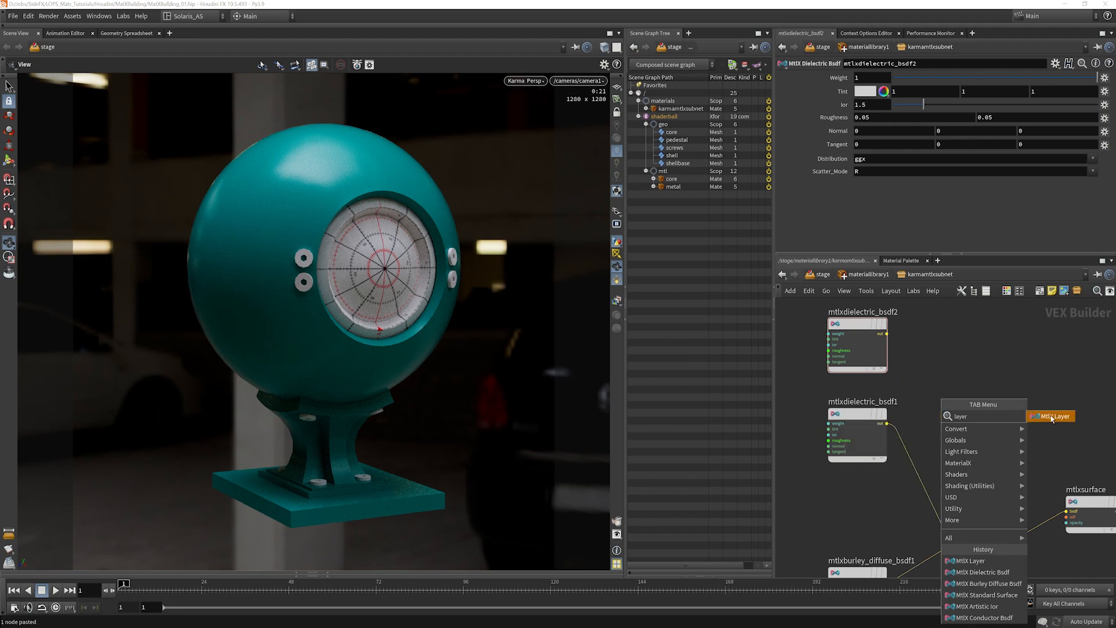
pyautogui.click(1051, 416)
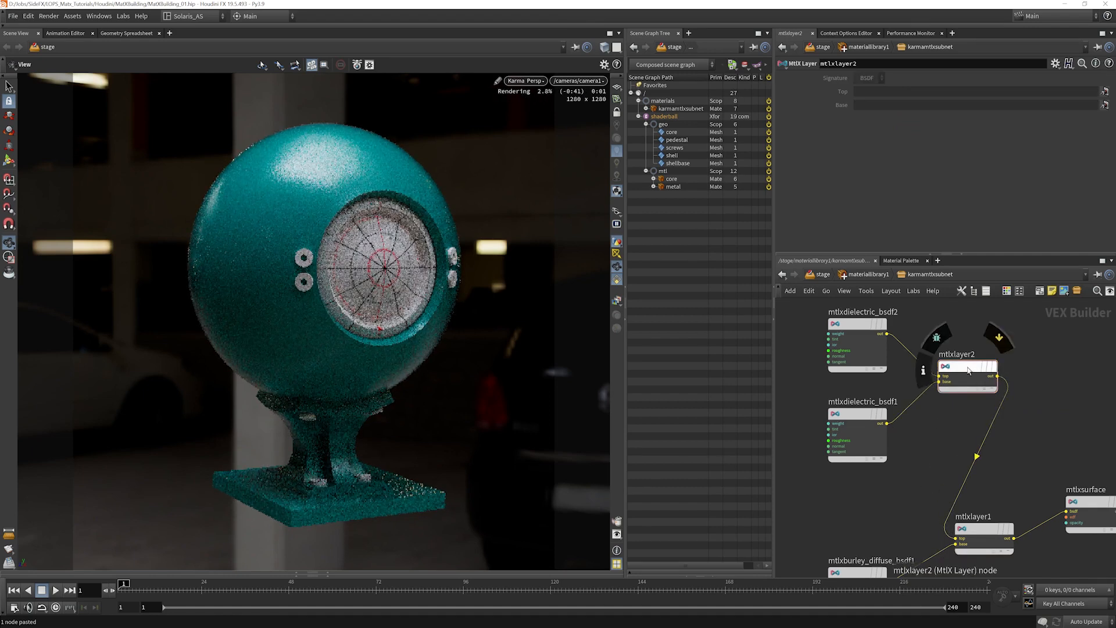
pyautogui.click(856, 342)
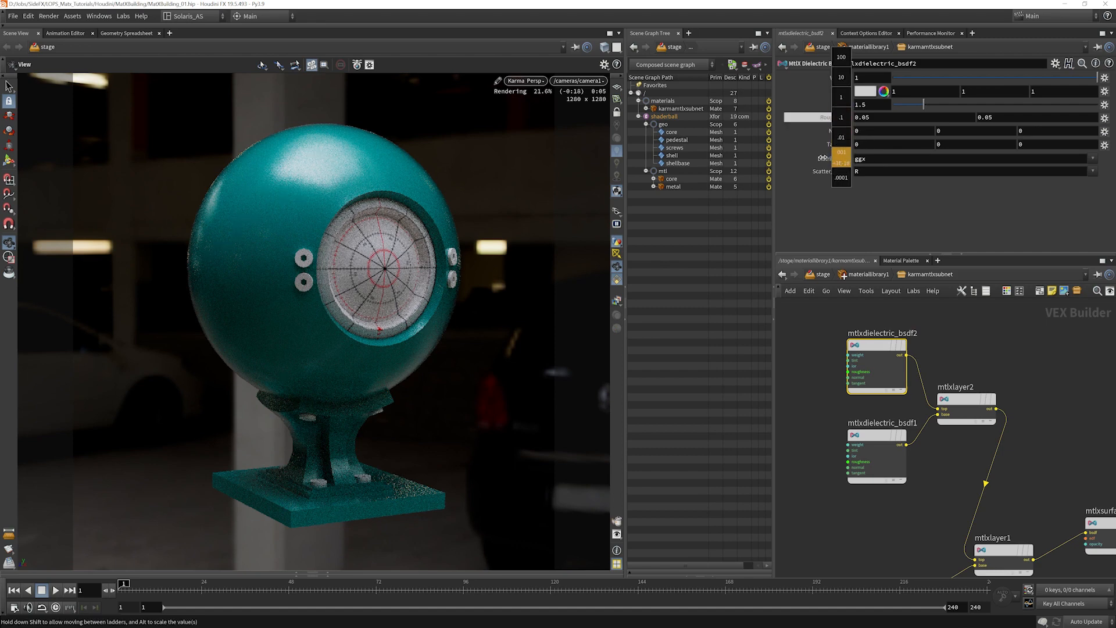
pyautogui.moveTo(889, 116); pyautogui.dragTo(863, 116)
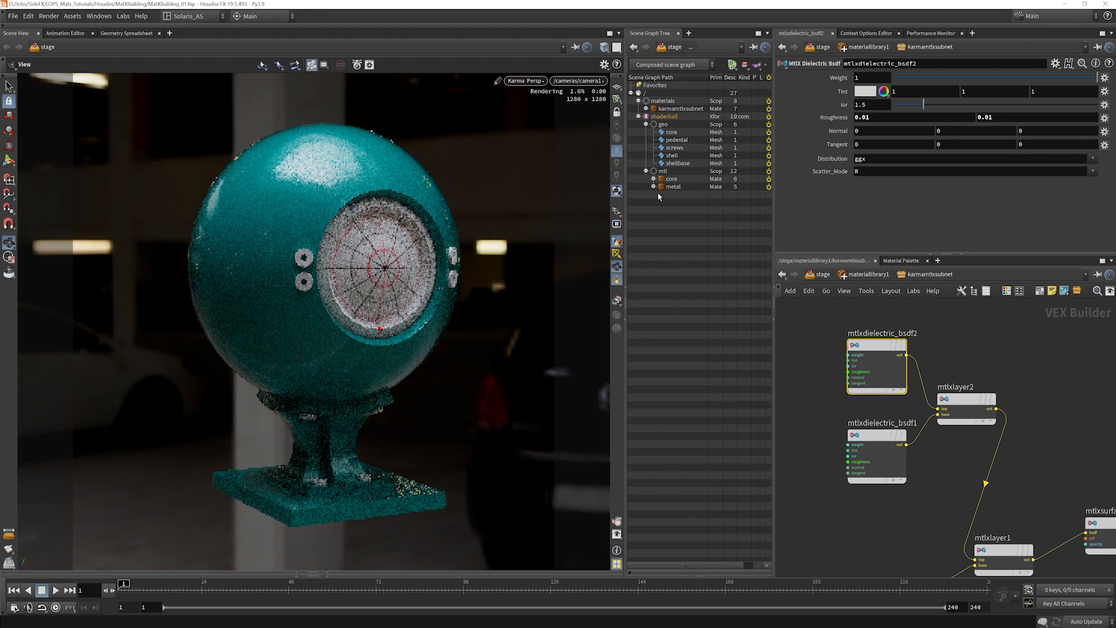
# - Give the lower dielectric coat 0.13 roughness and a magenta tint
pyautogui.click(875, 455)
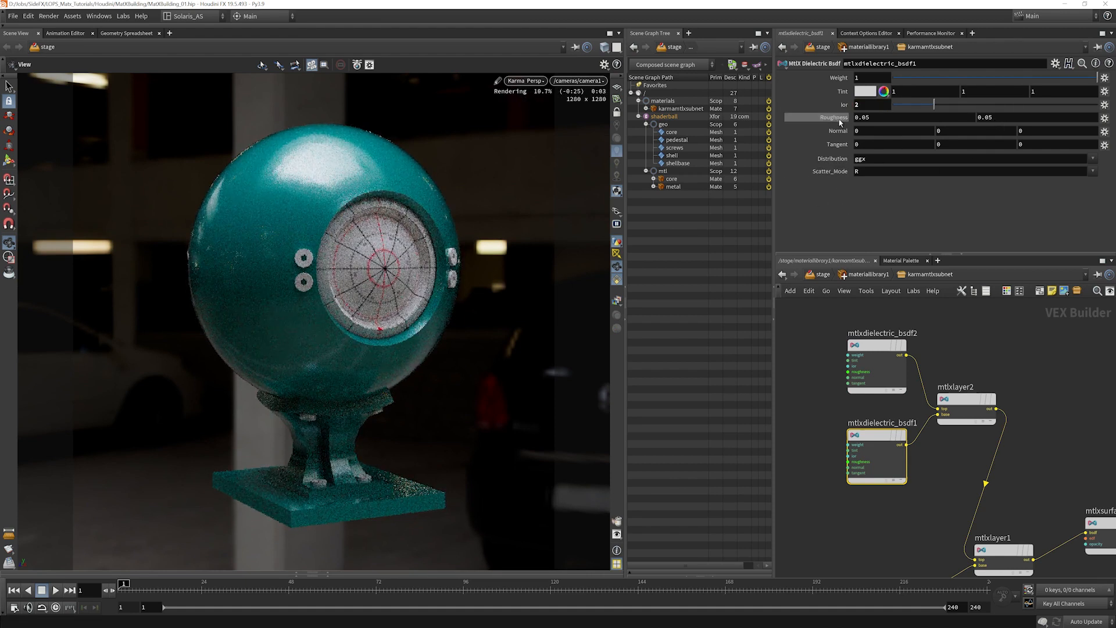
pyautogui.moveTo(861, 116); pyautogui.dragTo(885, 141)
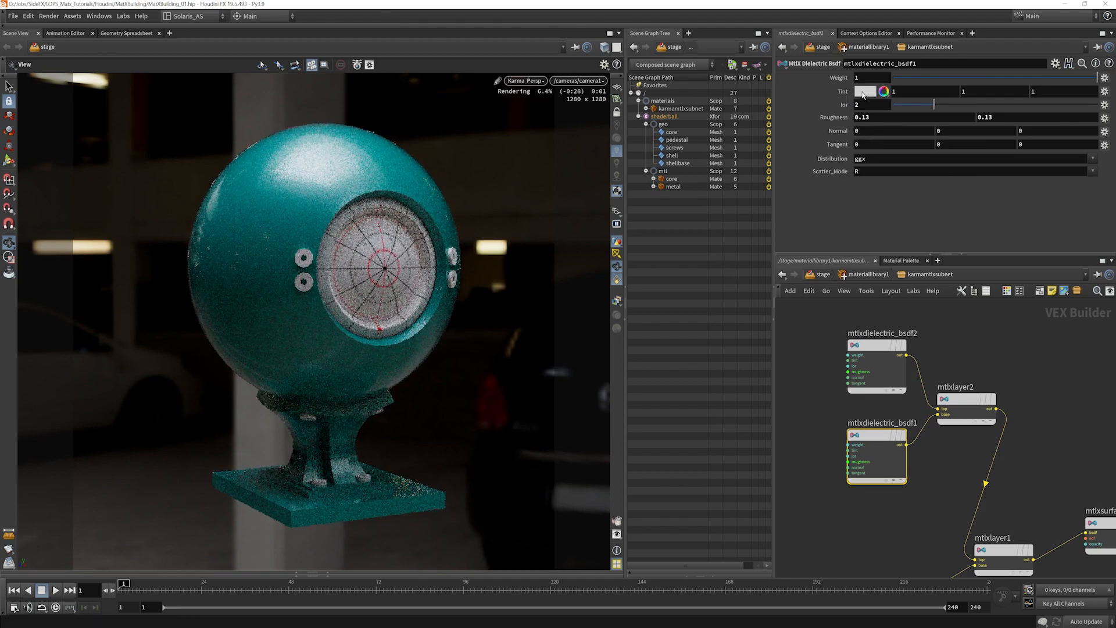
pyautogui.click(865, 91)
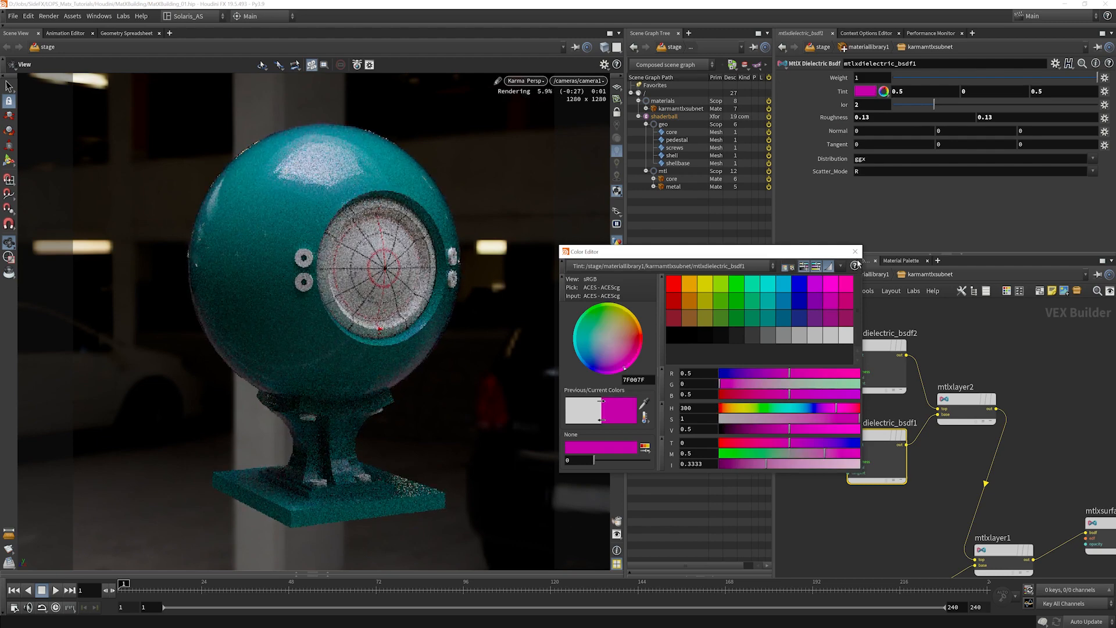
pyautogui.click(854, 251)
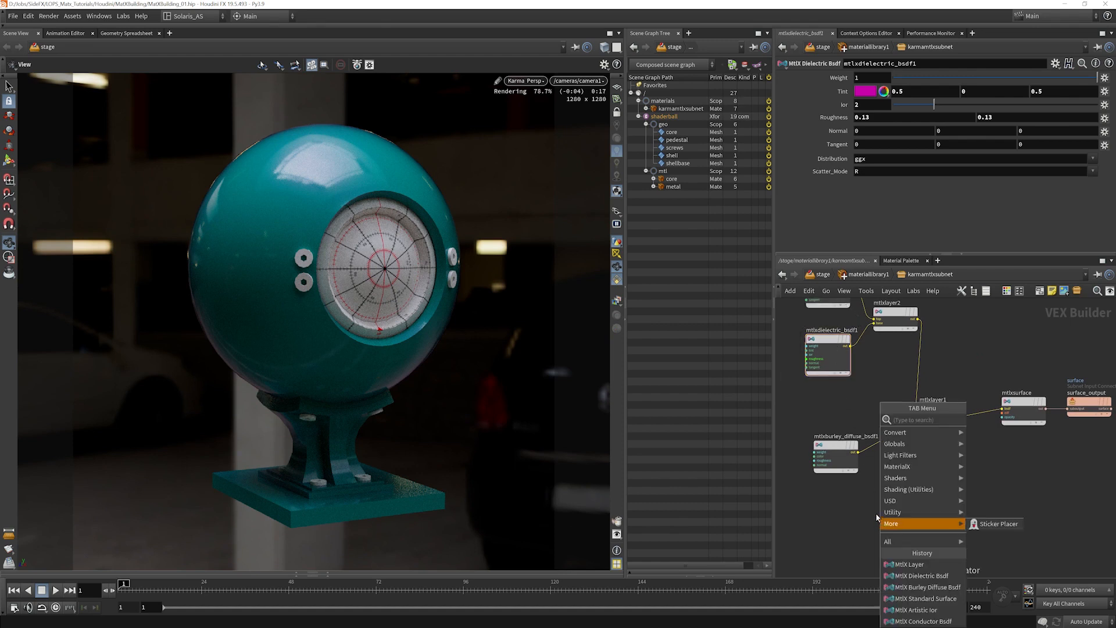
# - Add mtlxdielectric_bsdf3 and feed it directly into mtlxsurface for a plain glossy black ball
pyautogui.write('diel')
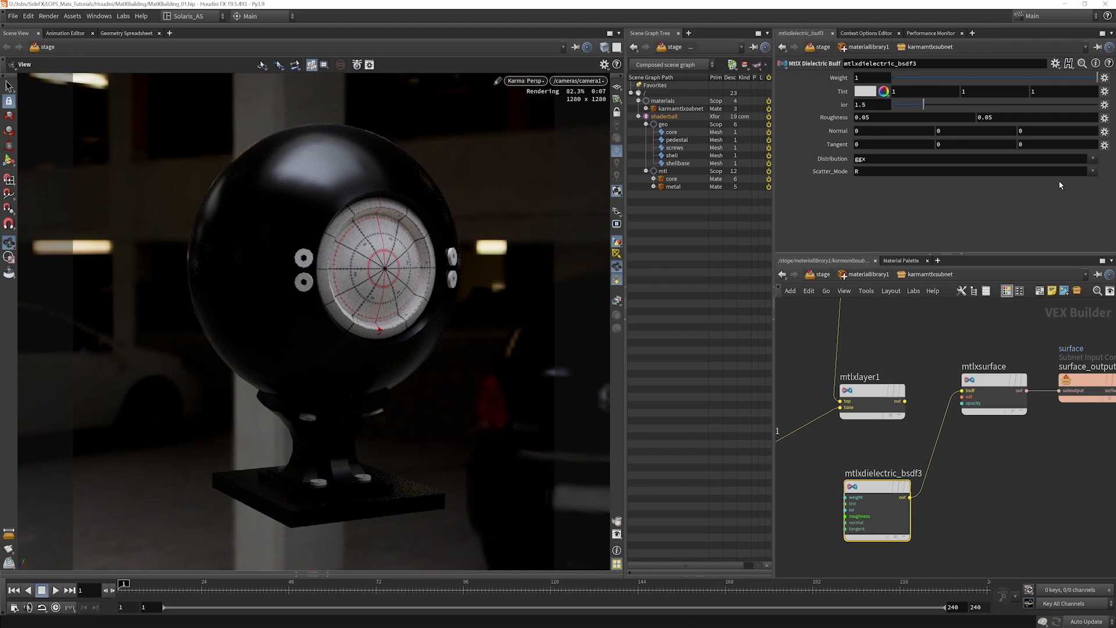
# - Set the dielectric's Scatter_Mode to T, then RT, with roughness 0.004 for clear glass
pyautogui.click(1093, 170)
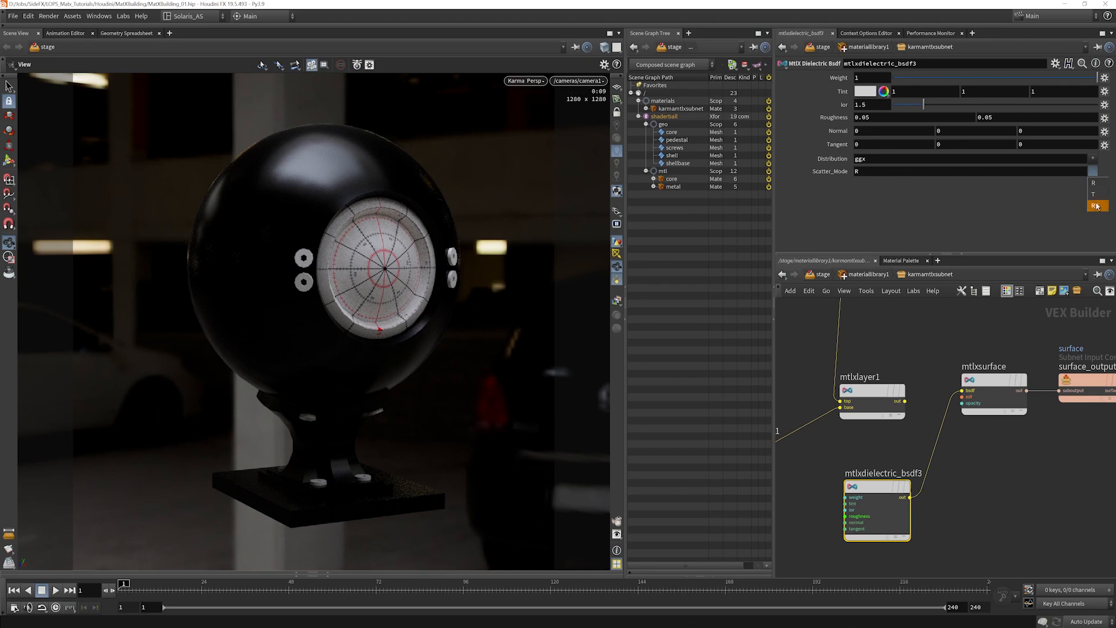
pyautogui.click(1091, 190)
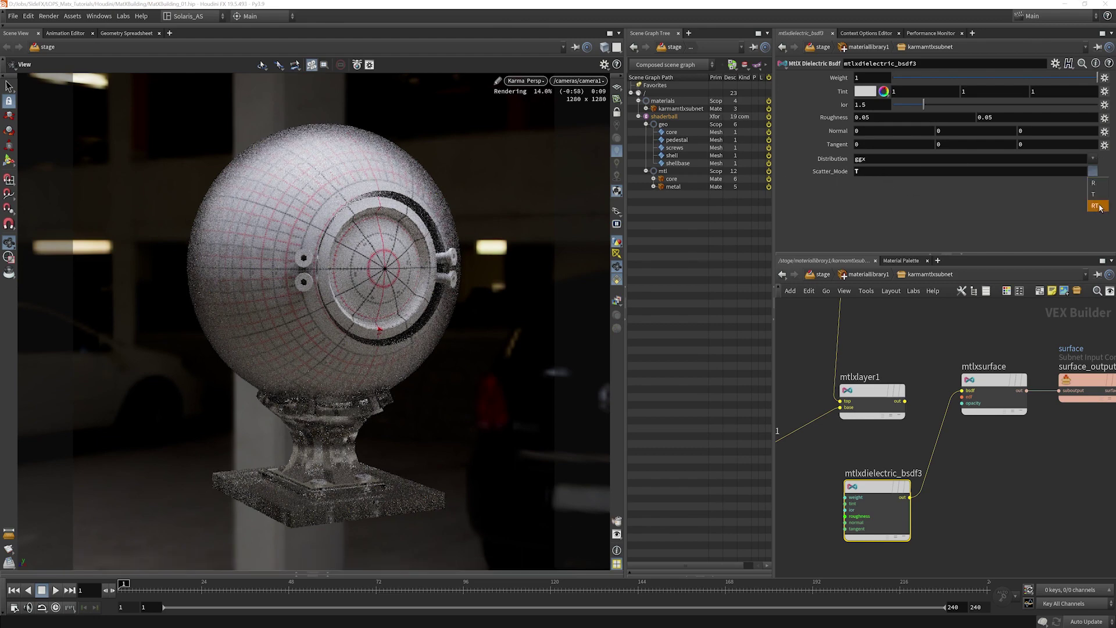
pyautogui.click(1095, 204)
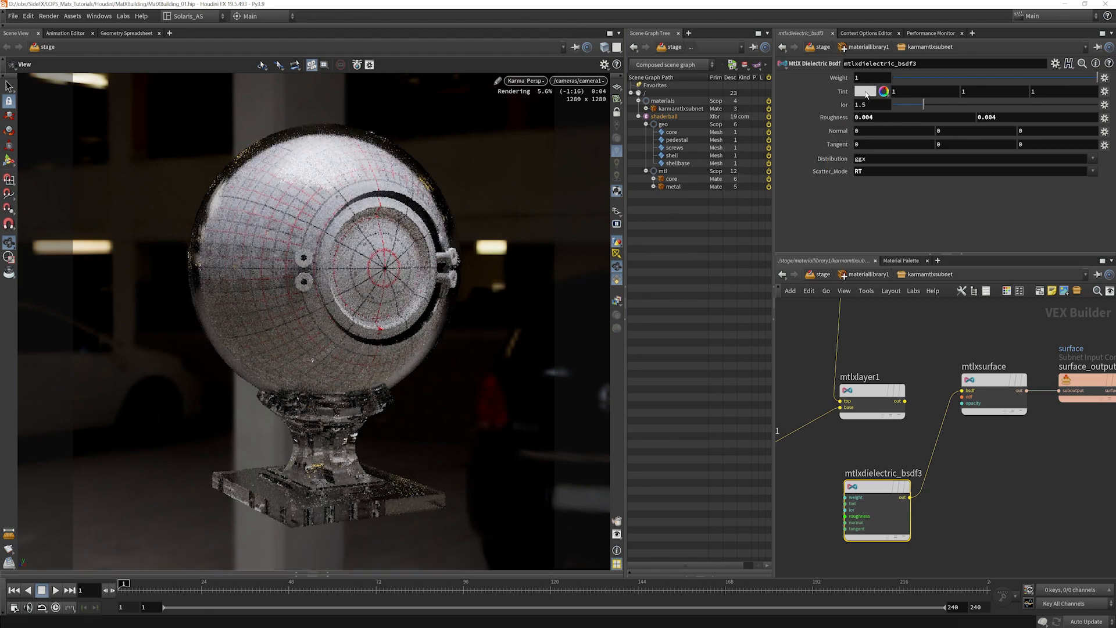
# - Tint mtlxdielectric_bsdf3 a pale blue in the Color Editor for light blue glass
pyautogui.click(865, 91)
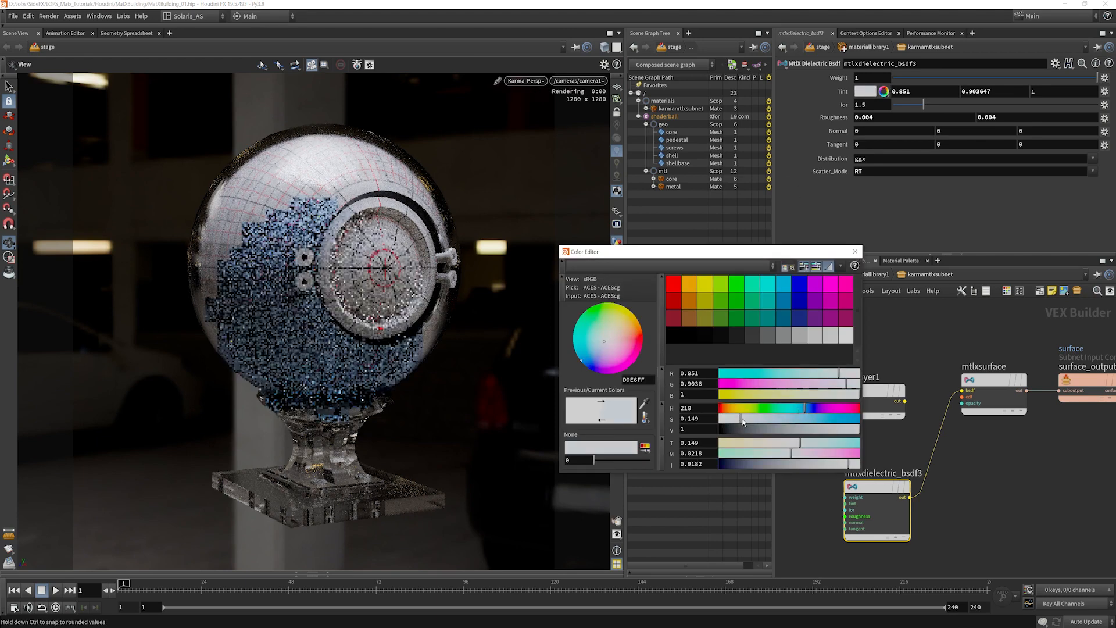
pyautogui.moveTo(740, 419); pyautogui.dragTo(787, 419)
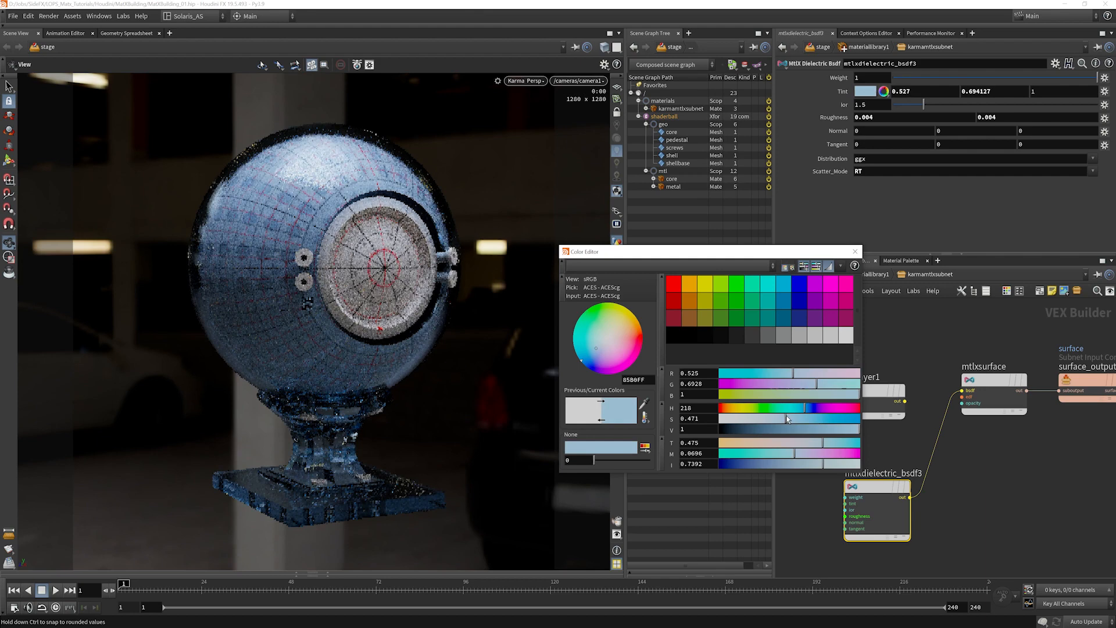
pyautogui.moveTo(786, 418); pyautogui.dragTo(817, 418)
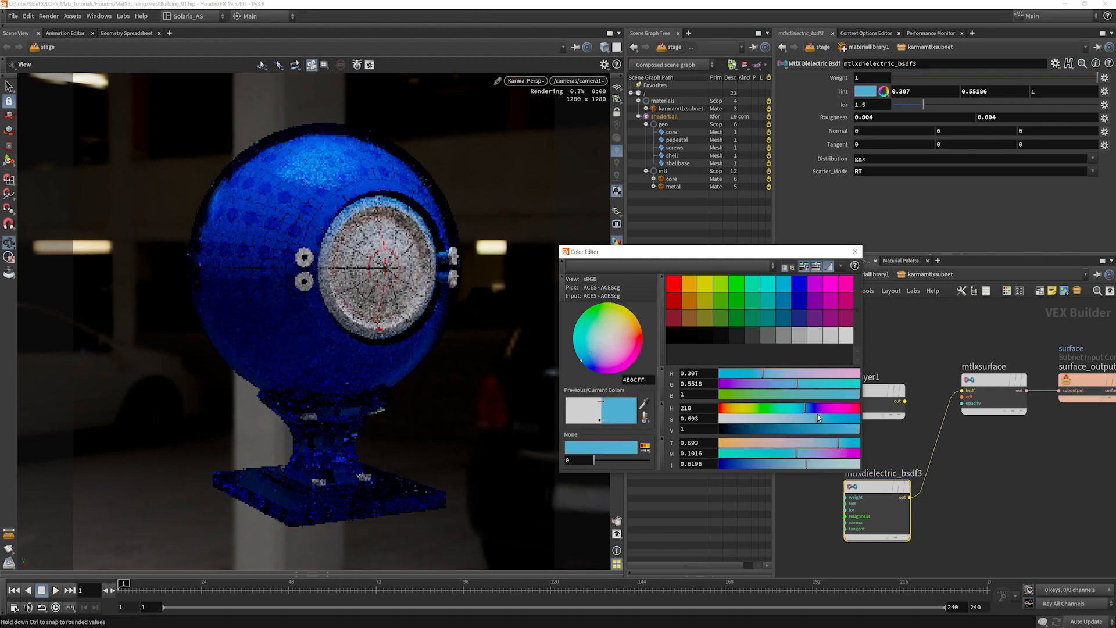
pyautogui.moveTo(817, 418); pyautogui.dragTo(788, 430)
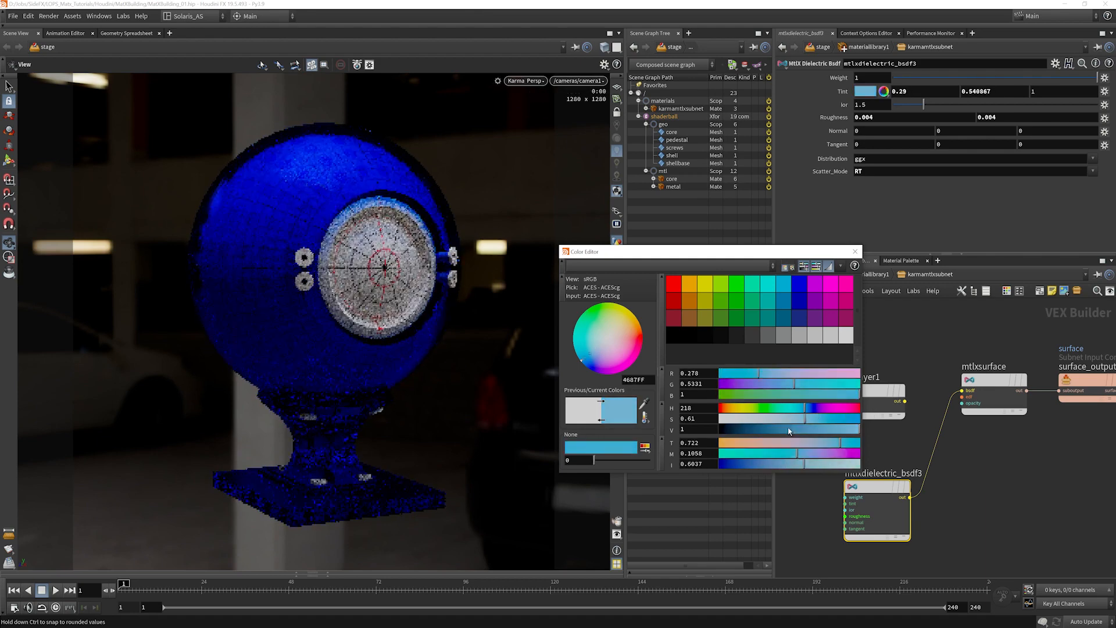
pyautogui.moveTo(791, 418); pyautogui.dragTo(751, 418)
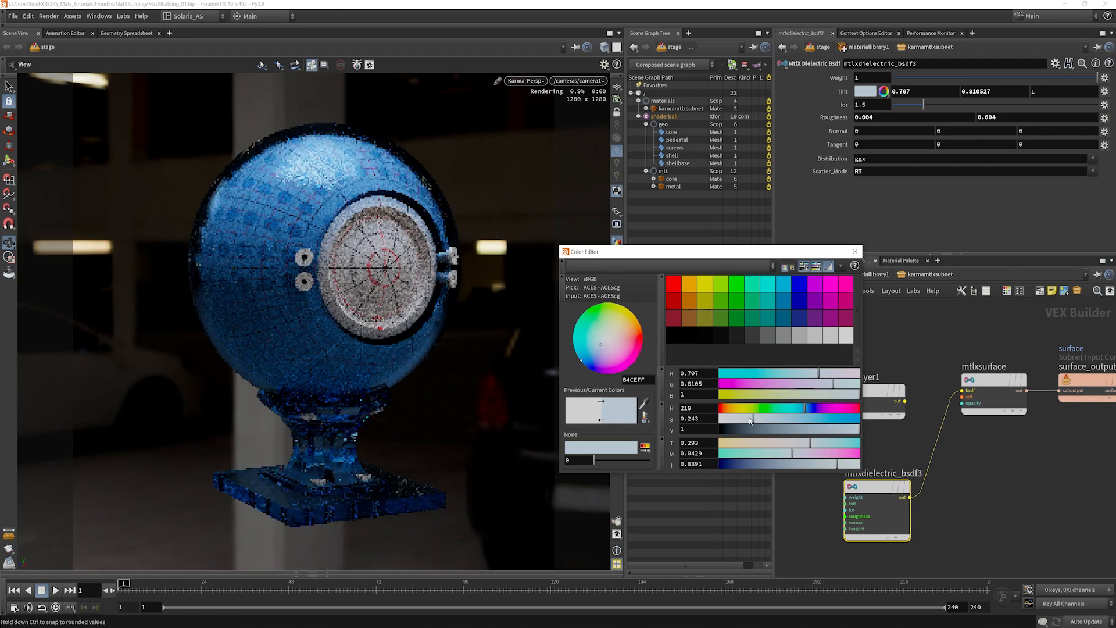
pyautogui.moveTo(751, 418); pyautogui.dragTo(740, 424)
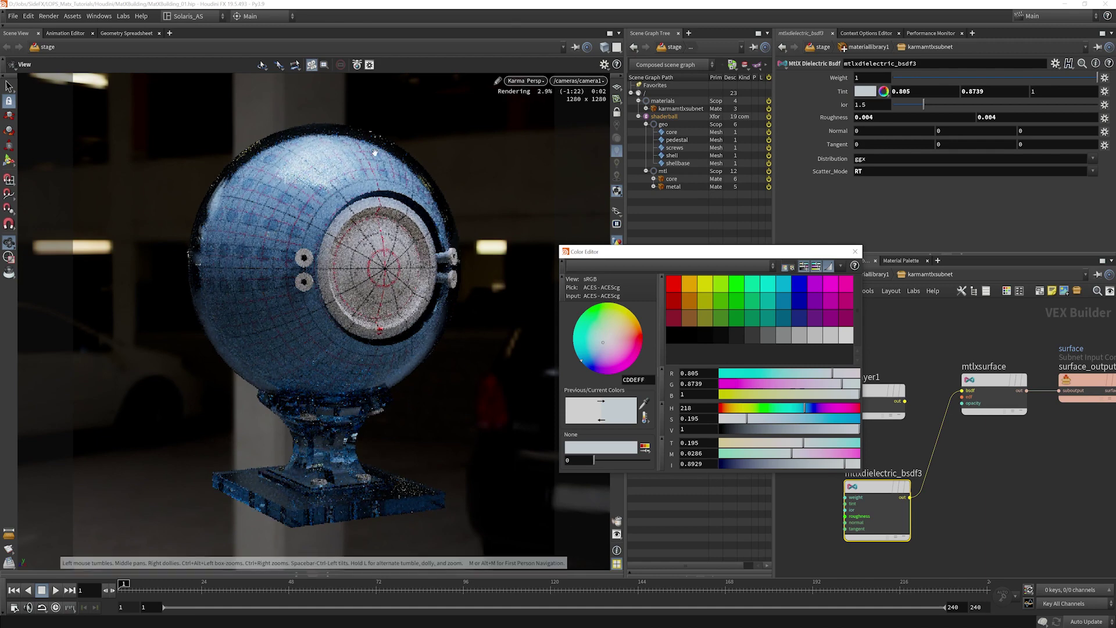
pyautogui.click(854, 251)
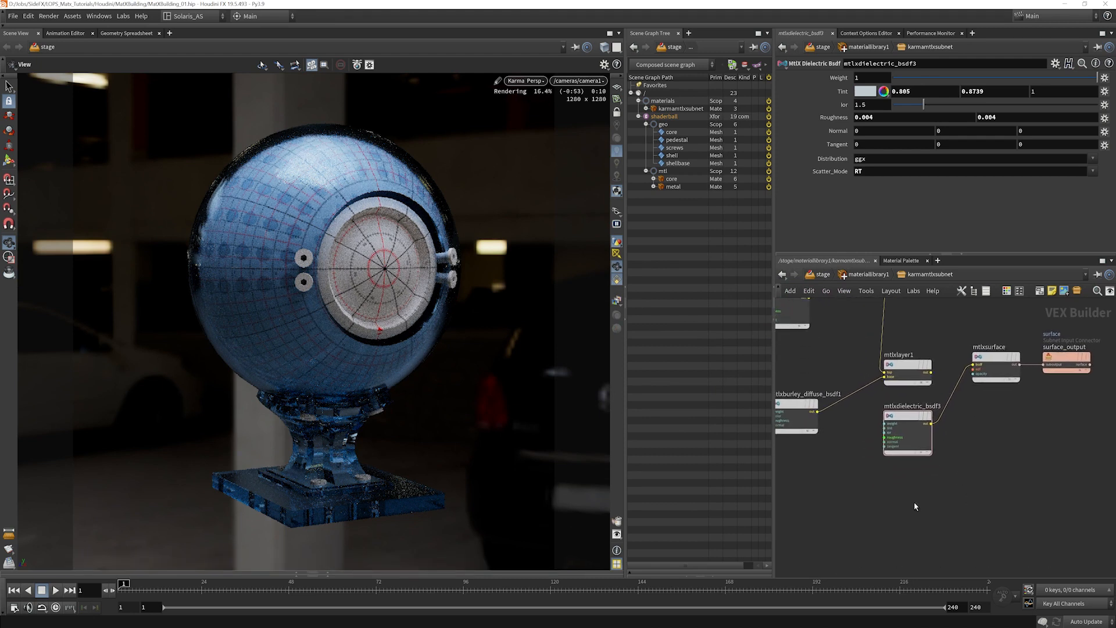
# - Add a MtlX Conductor BSDF and wire it into mtlxsurface's bsdf input for copper metal
pyautogui.press('Tab')
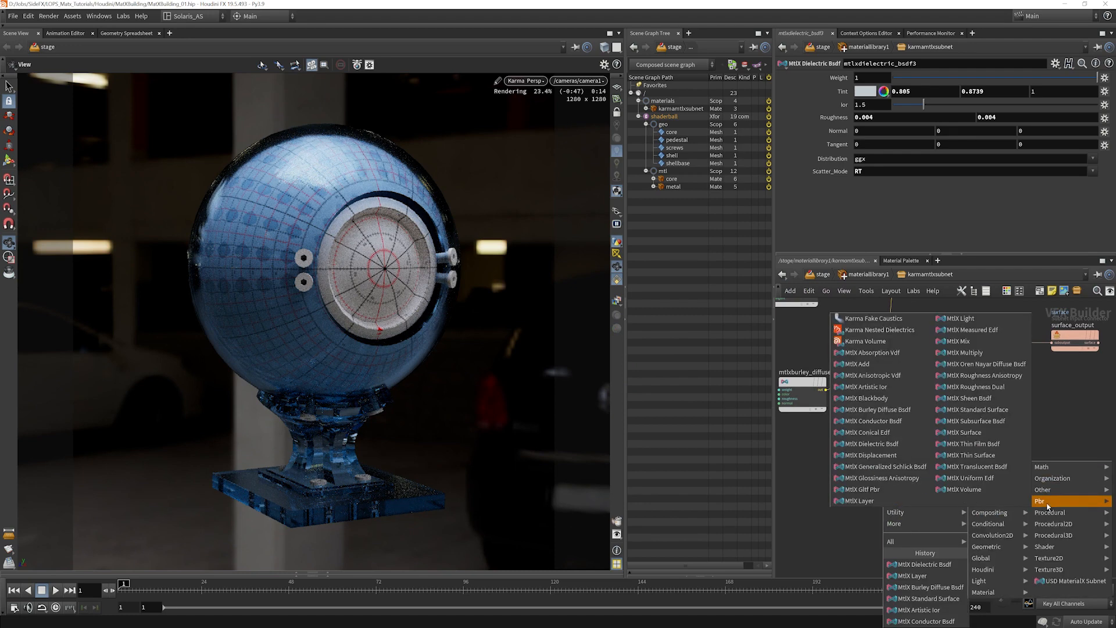
pyautogui.moveTo(878, 421)
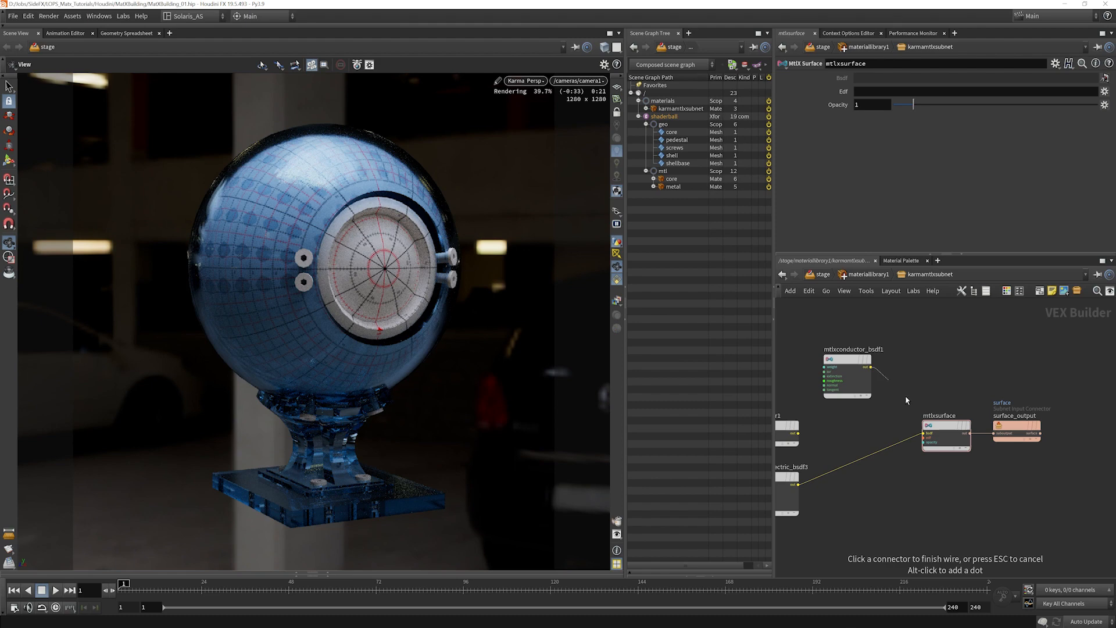
pyautogui.click(924, 432)
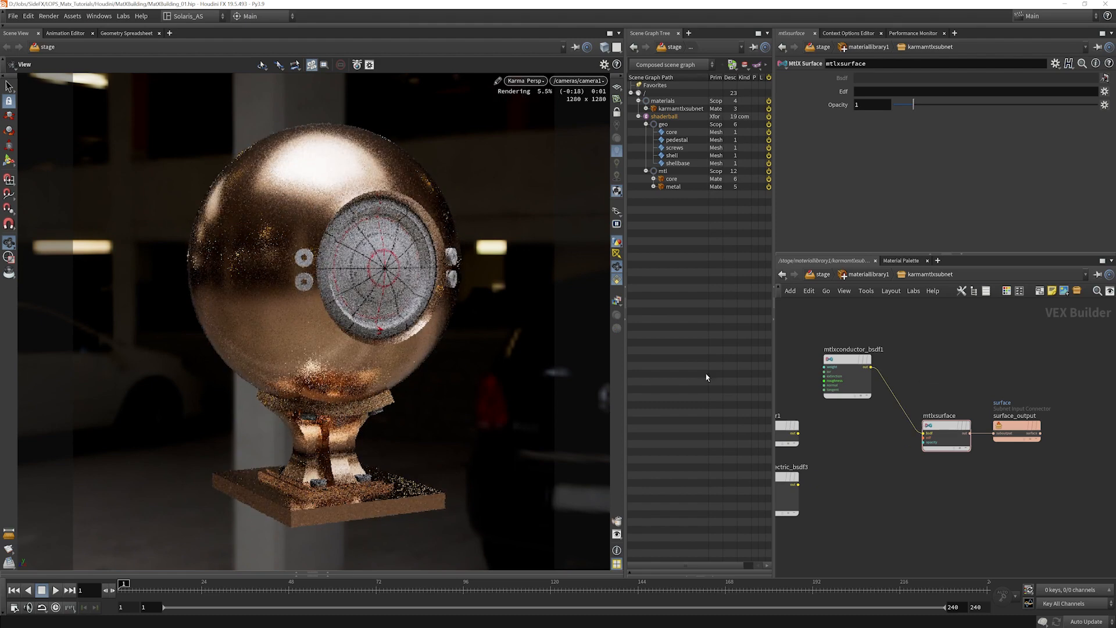
pyautogui.moveTo(854, 333)
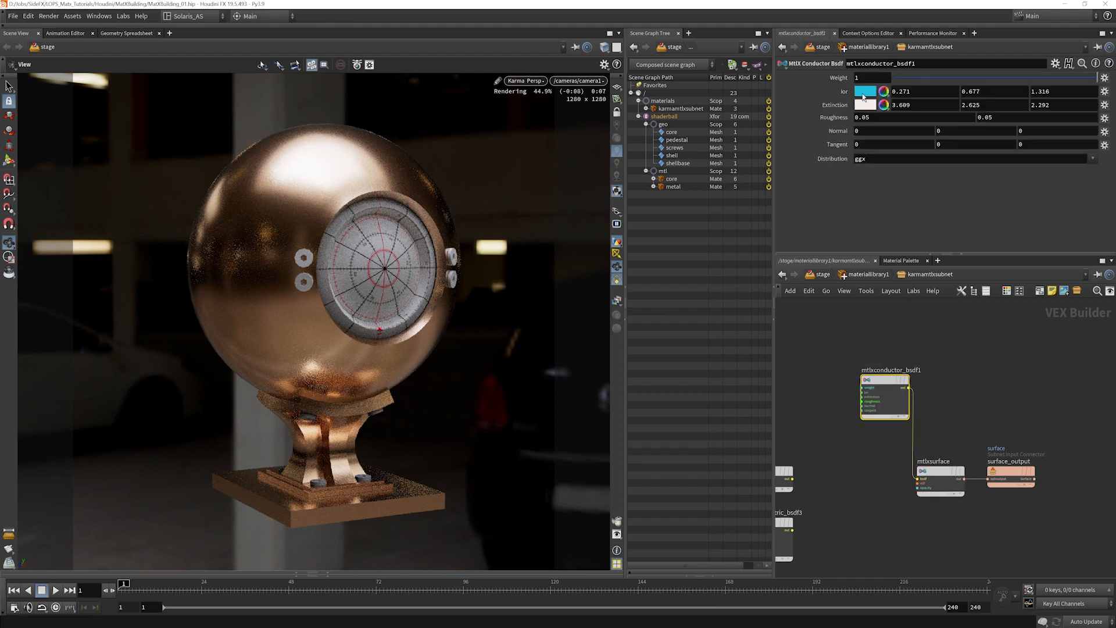
# - Set the conductor's Ior colour to pink in the Color Editor, turning the metal green
pyautogui.click(864, 91)
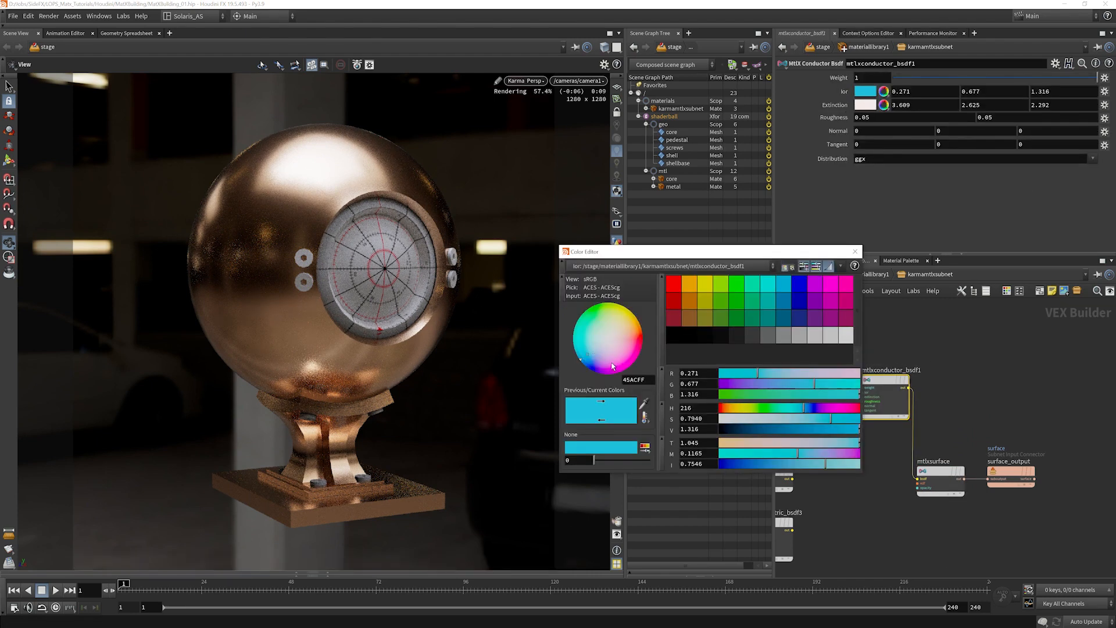
pyautogui.click(619, 366)
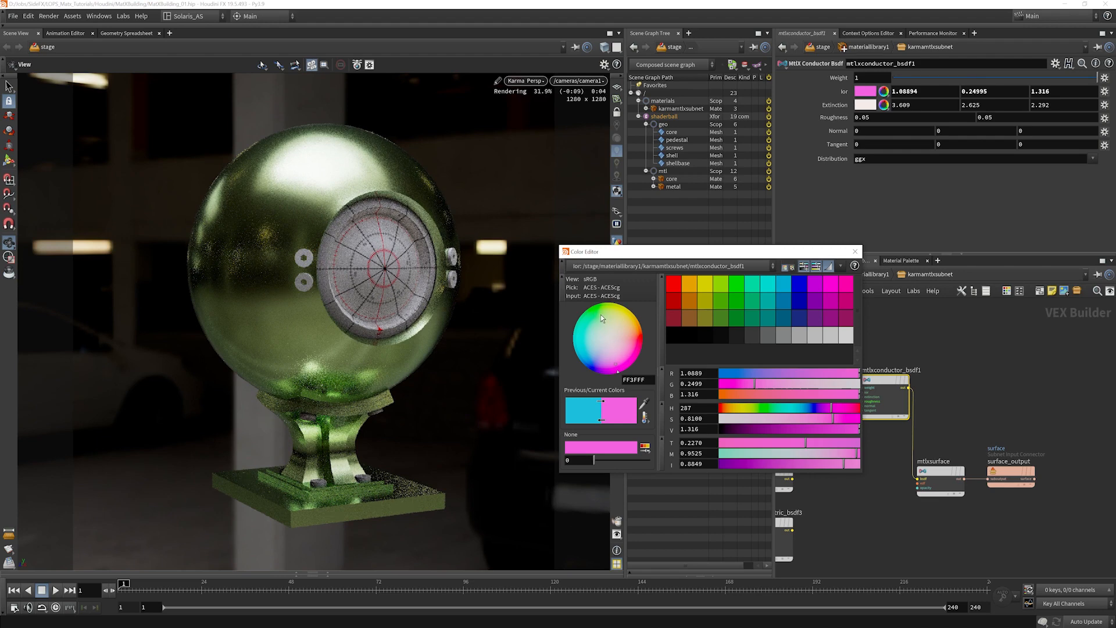
pyautogui.click(854, 251)
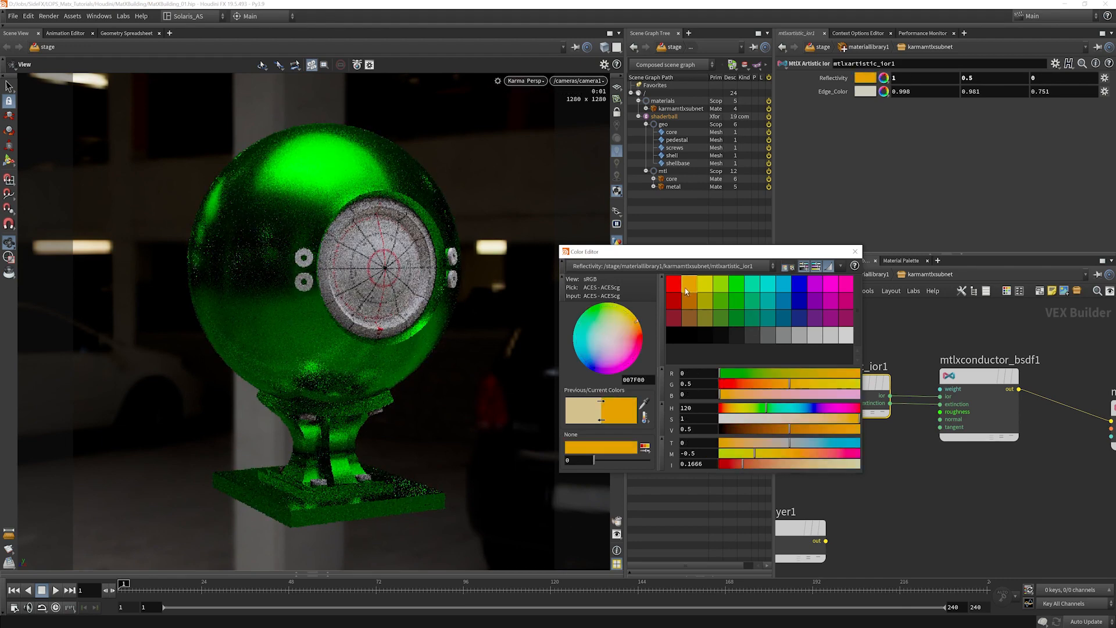
# - Set Artistic IOR Reflectivity to dark blue and Edge_Color to magenta
pyautogui.click(785, 322)
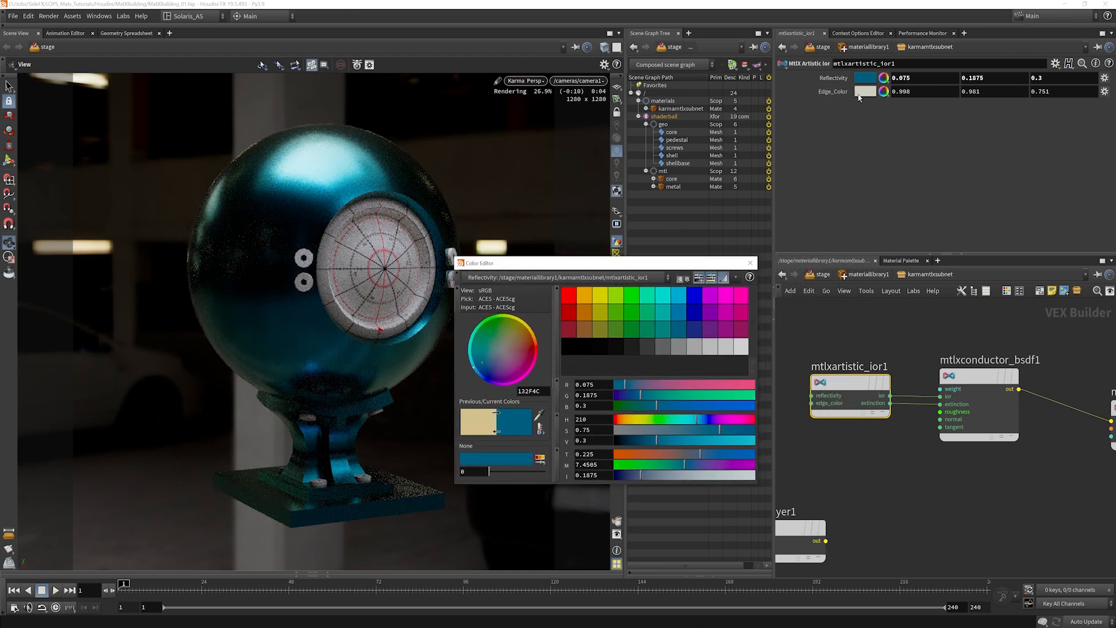
pyautogui.click(864, 90)
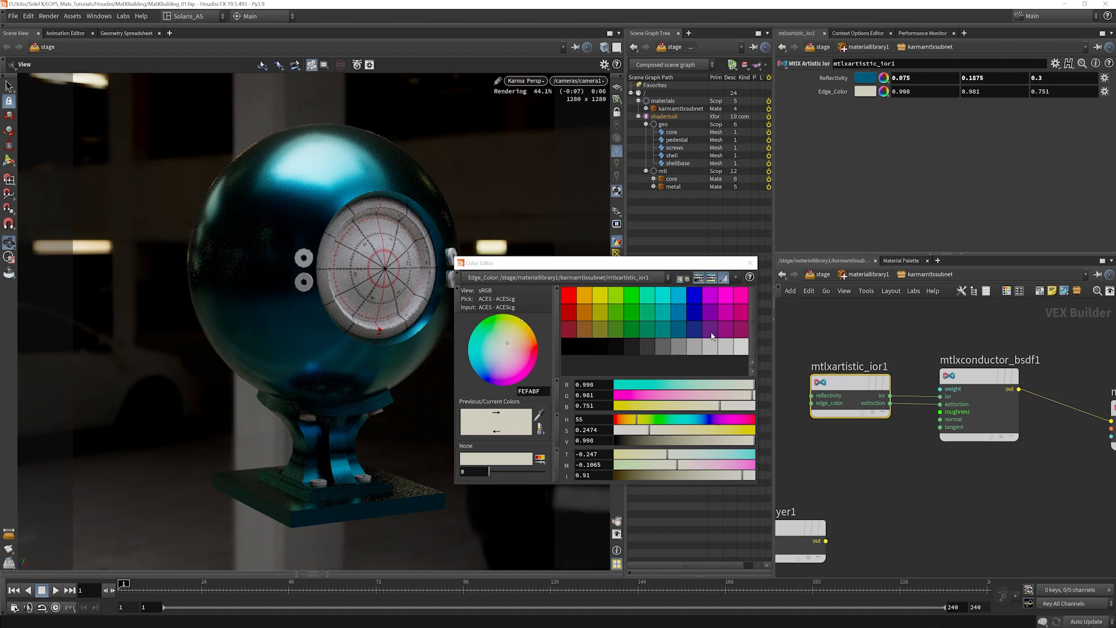
pyautogui.click(739, 296)
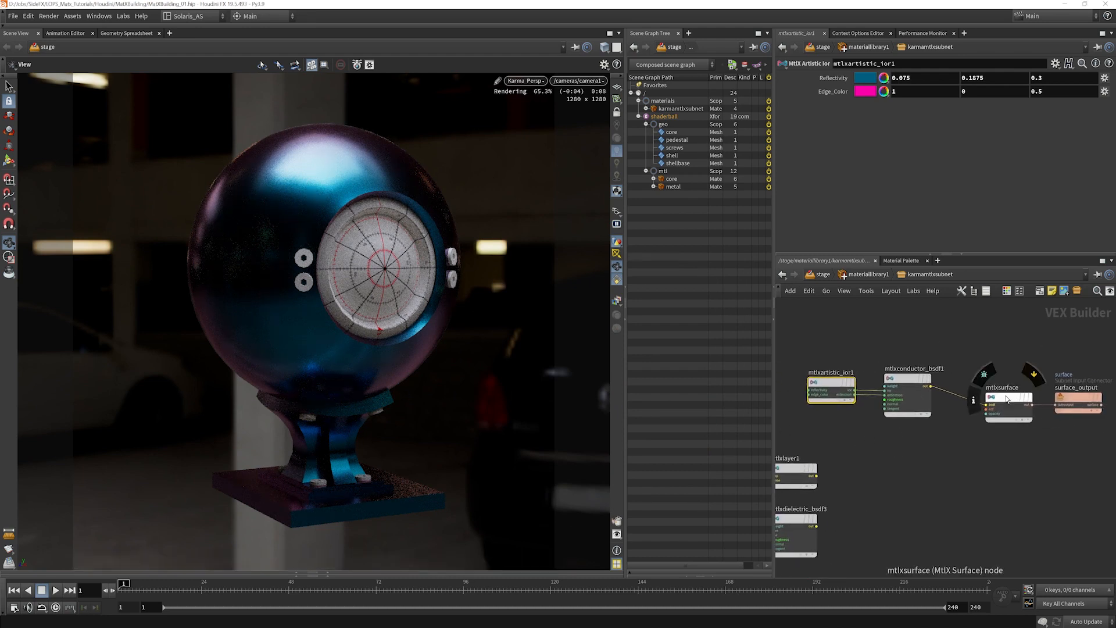
pyautogui.click(995, 399)
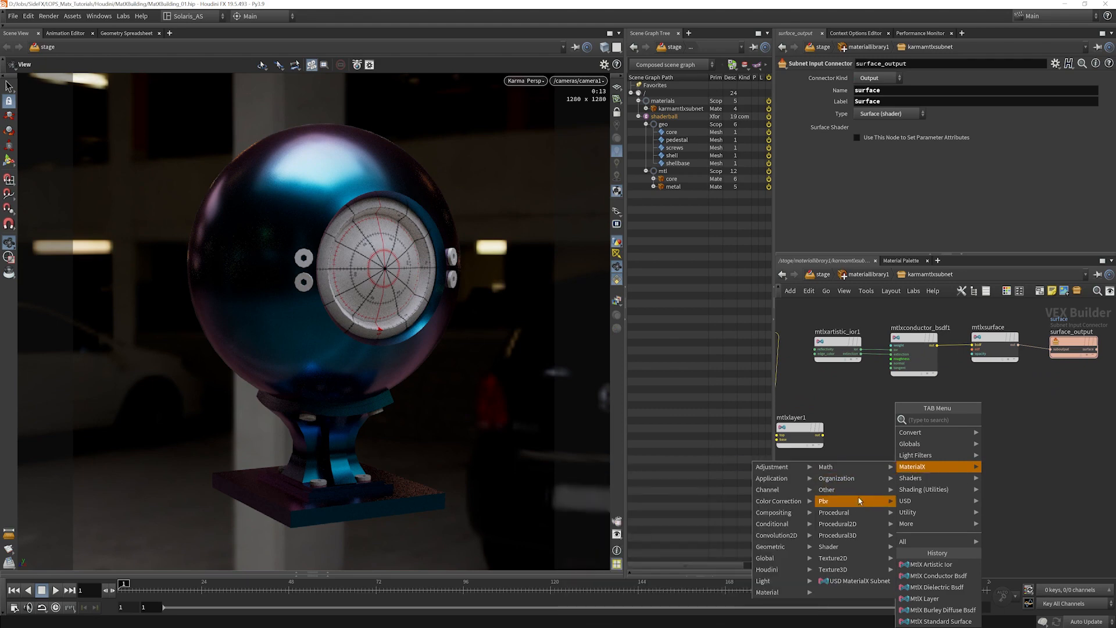
pyautogui.moveTo(834, 489)
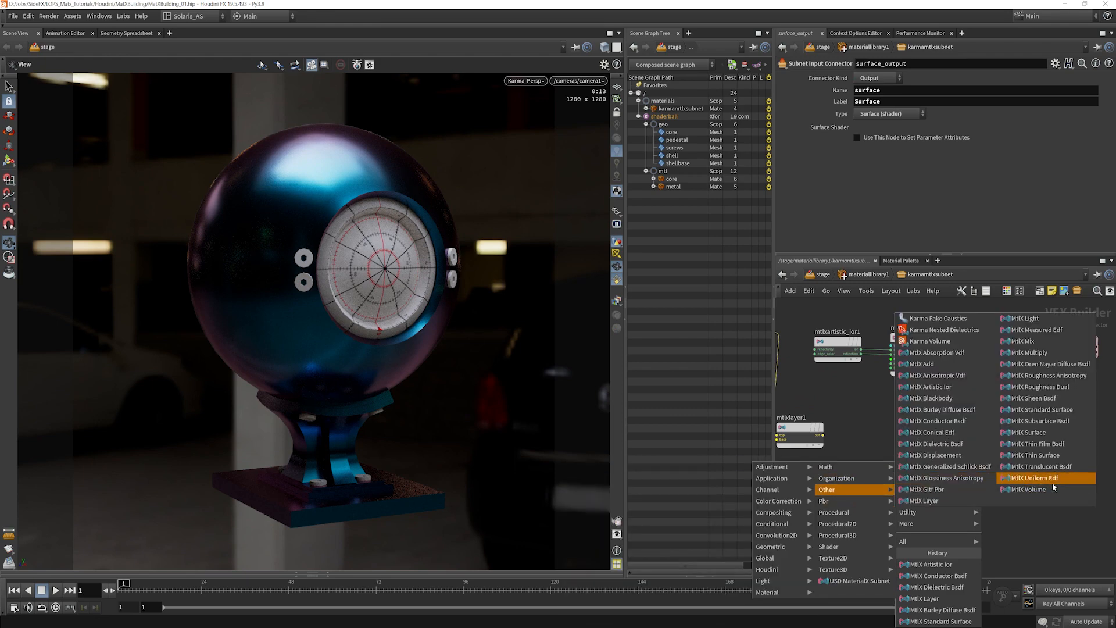
pyautogui.moveTo(1044, 466)
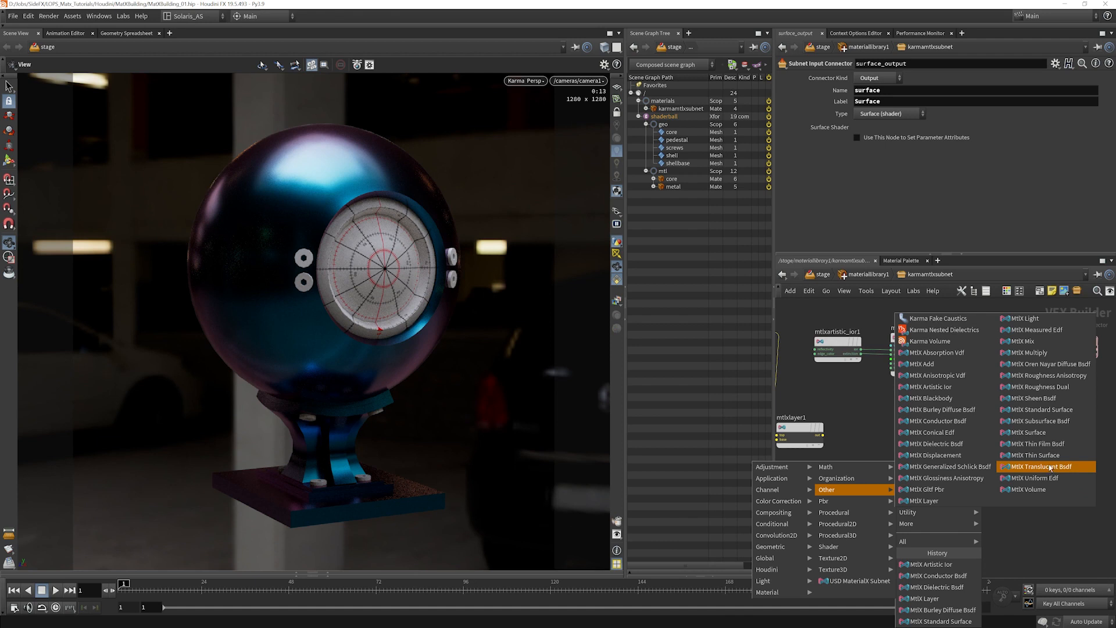
pyautogui.moveTo(1043, 421)
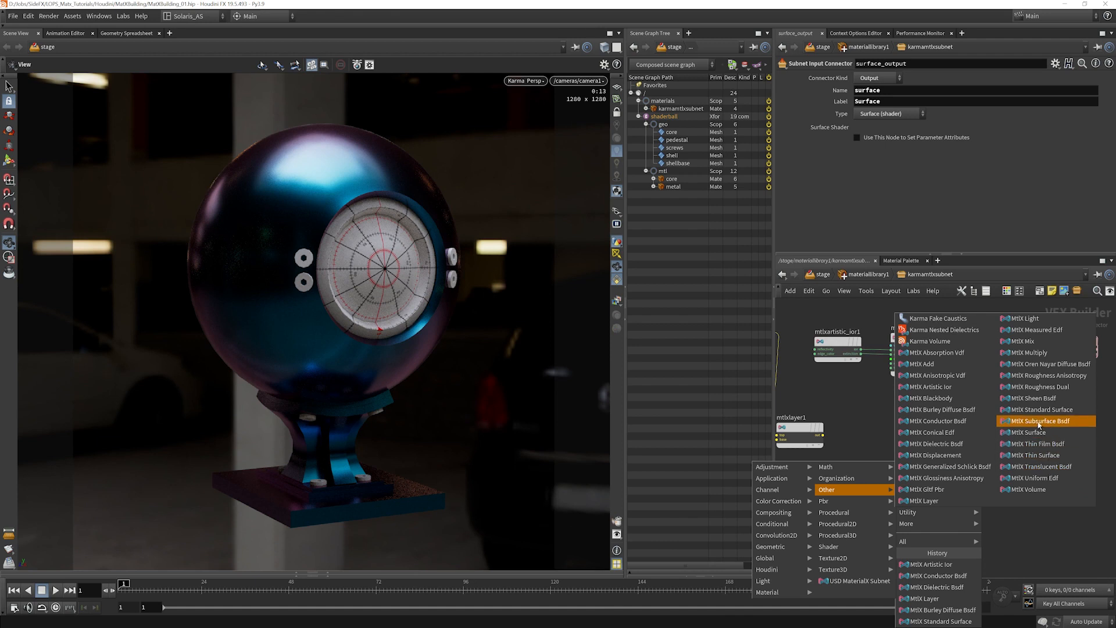
pyautogui.moveTo(1049, 364)
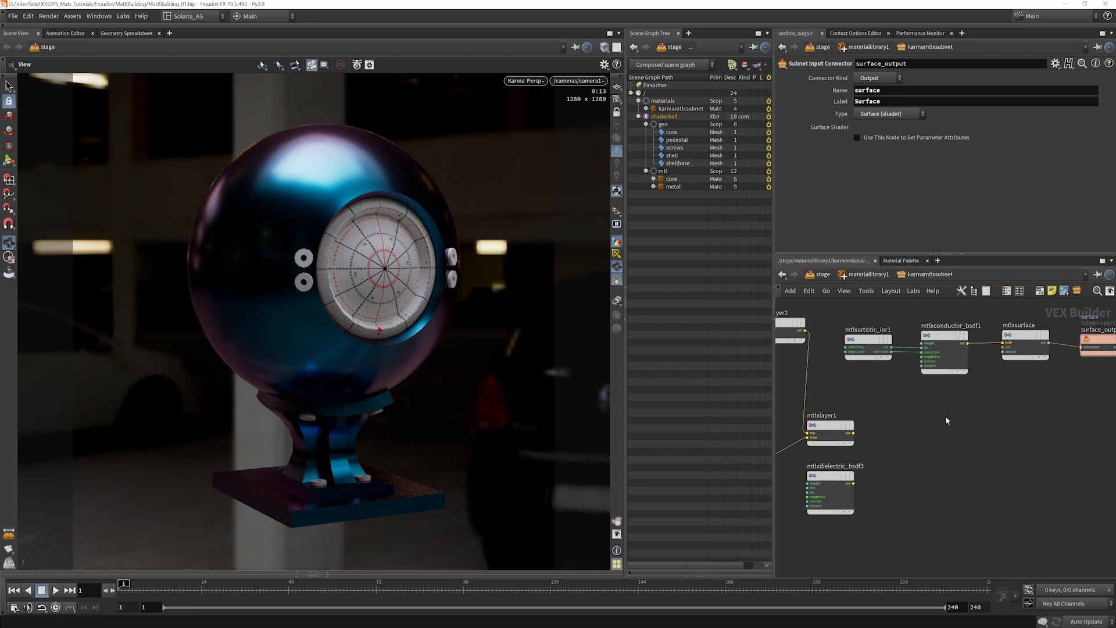
pyautogui.moveTo(960, 416)
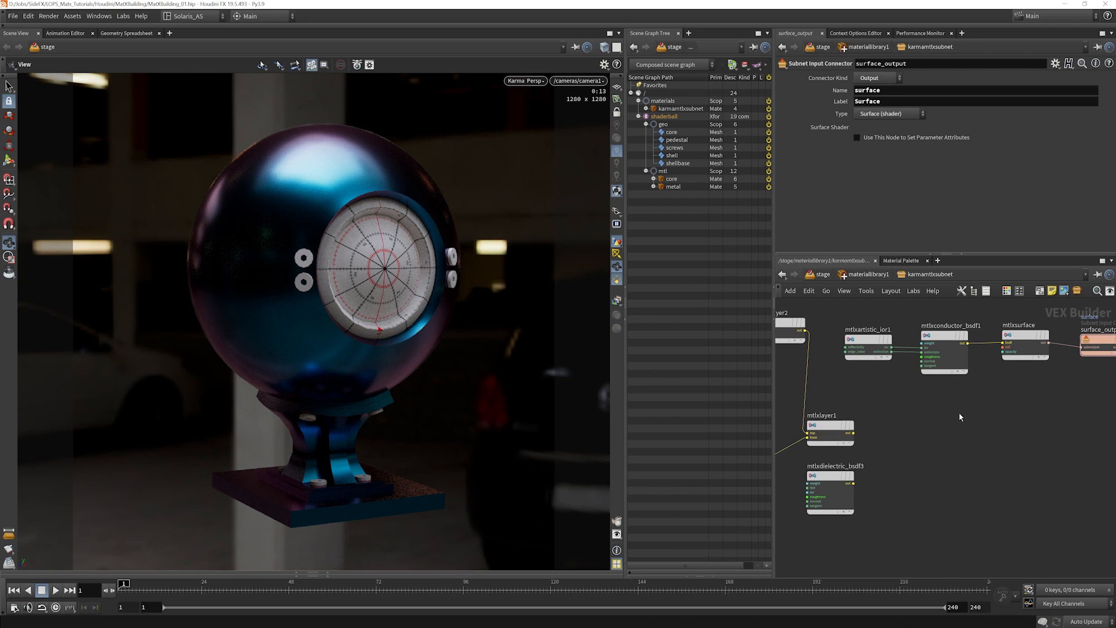
pyautogui.moveTo(953, 419)
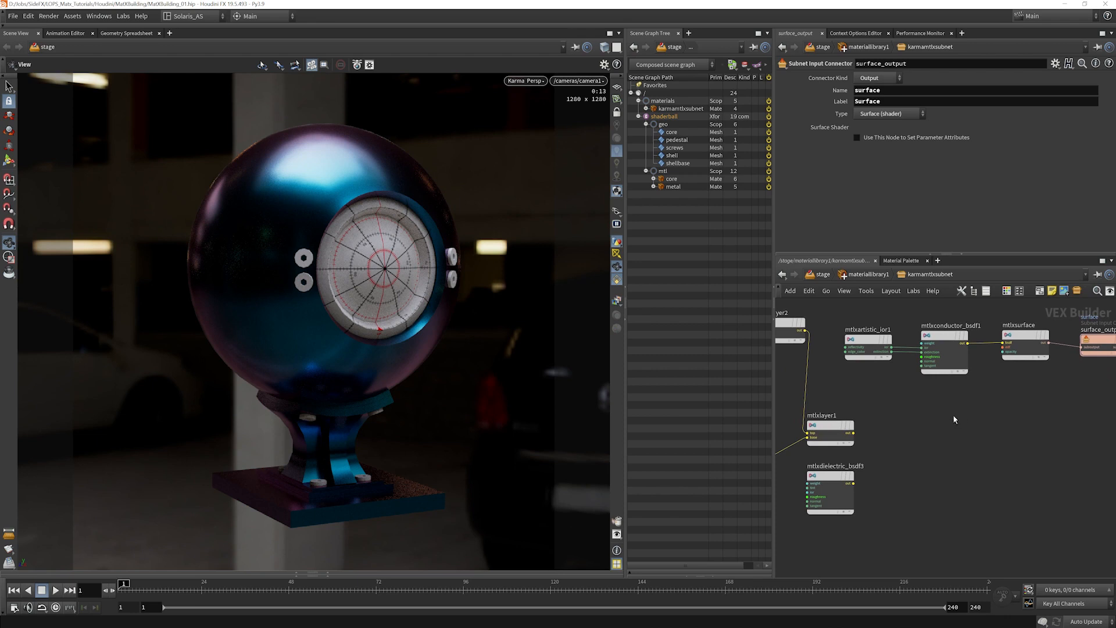